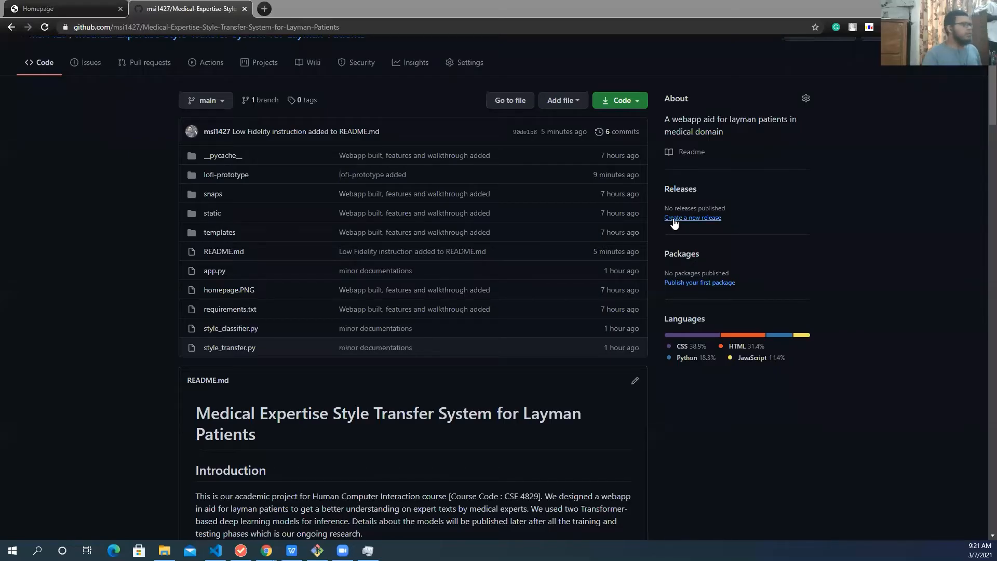
mouse_move(414, 193)
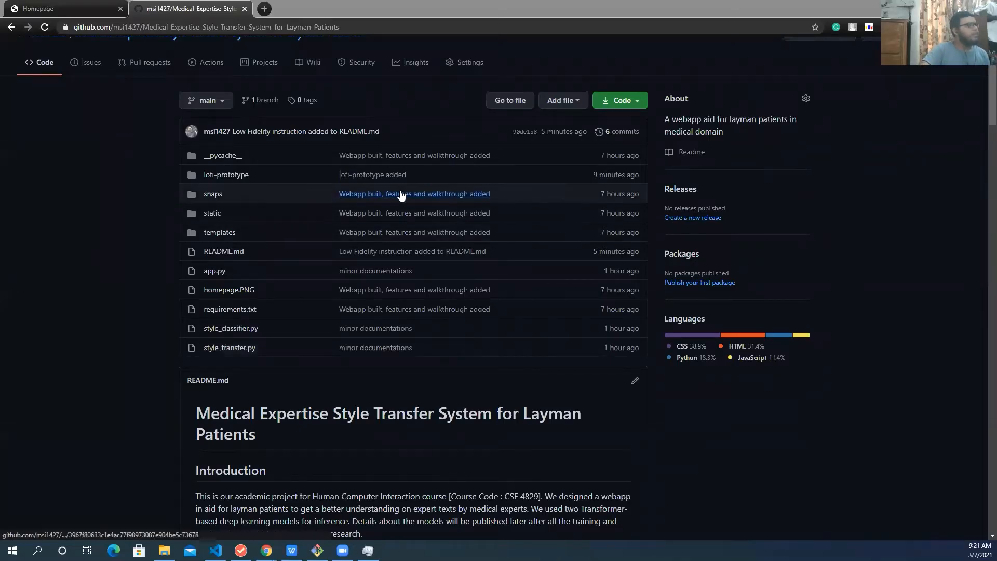
mouse_move(180, 276)
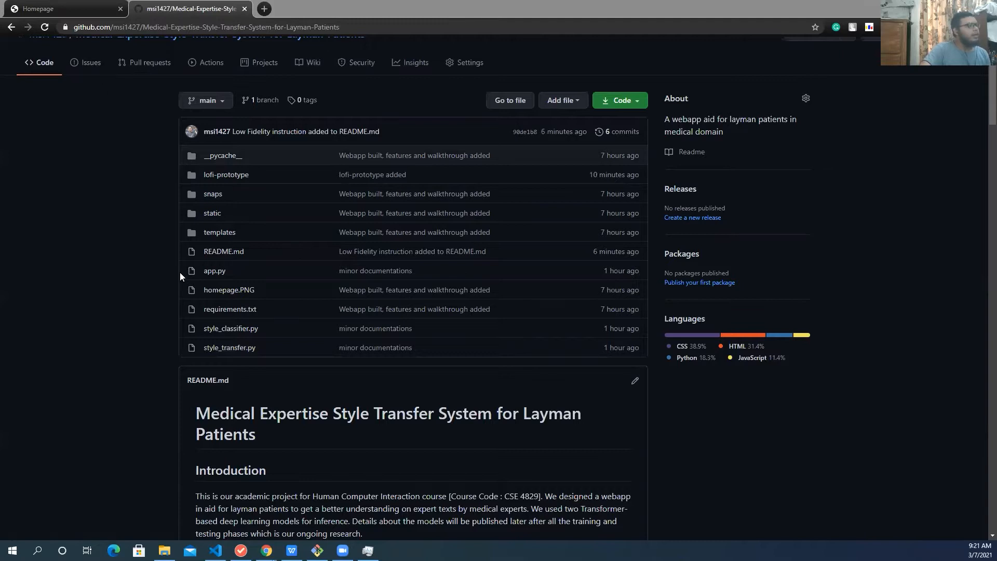
mouse_move(200, 414)
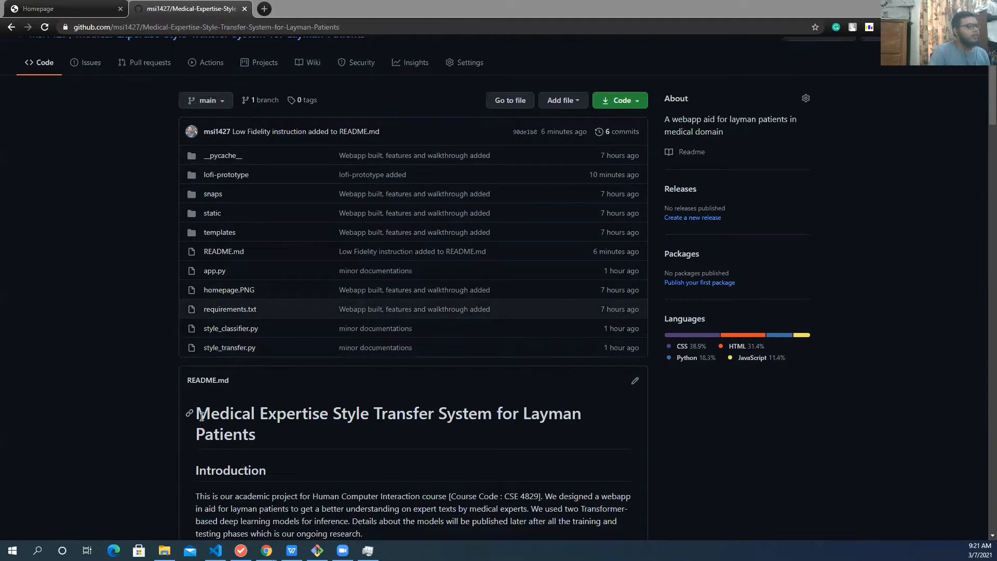
mouse_move(515, 420)
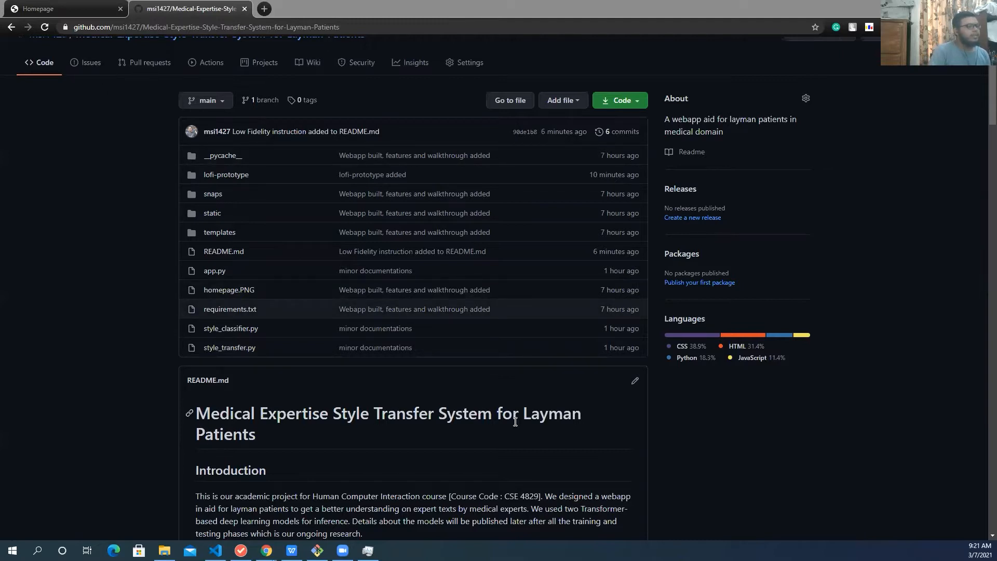
mouse_move(255, 429)
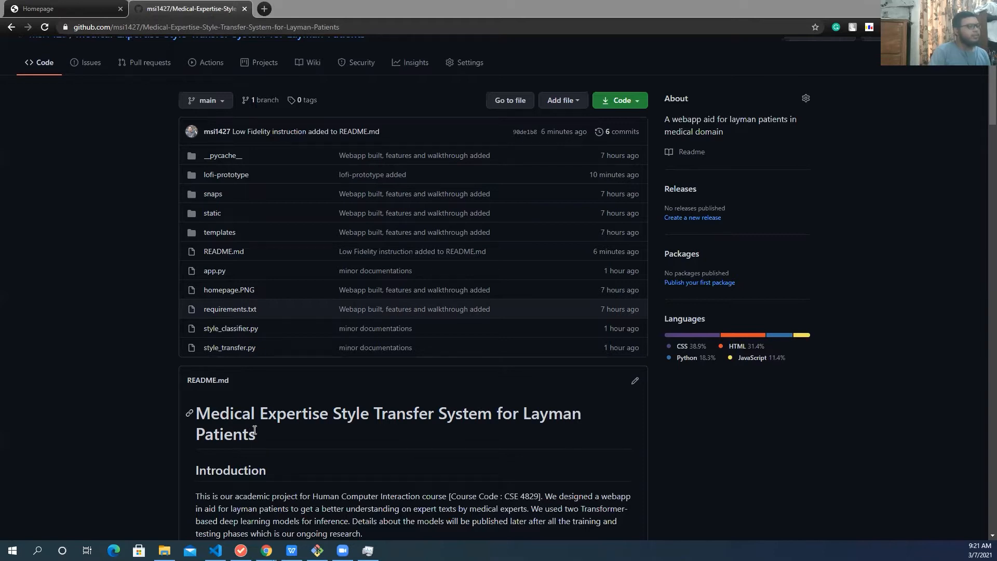
Show the webapp homepage and highlight the Expertise Classifier and Expert to Layman feature lines.
scroll(up, 3)
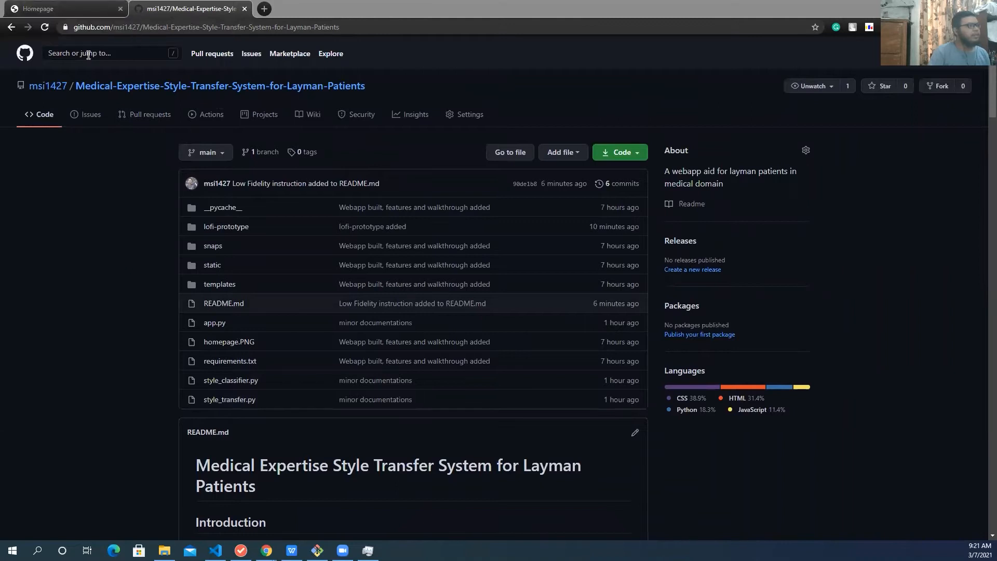
mouse_move(162, 246)
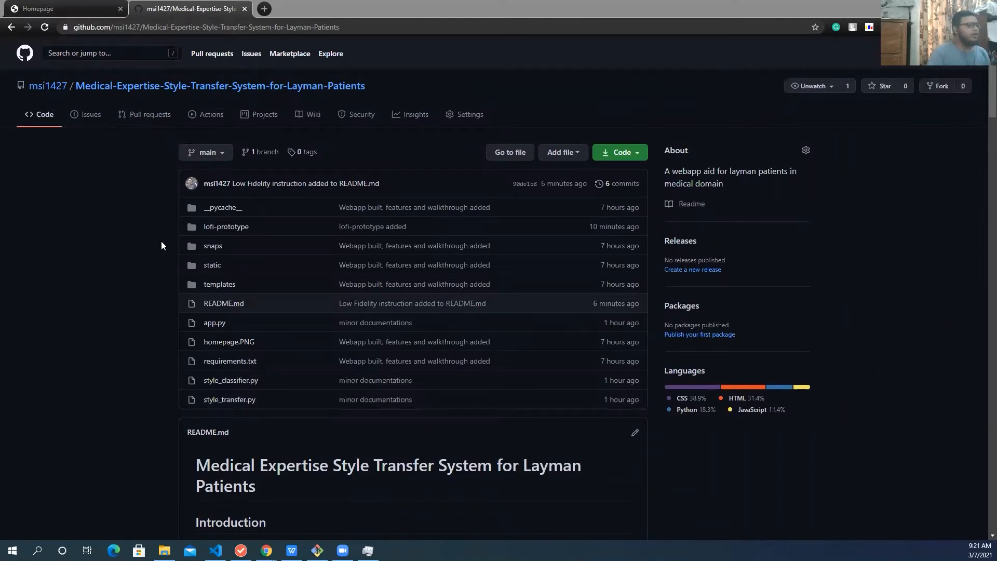
scroll(down, 3)
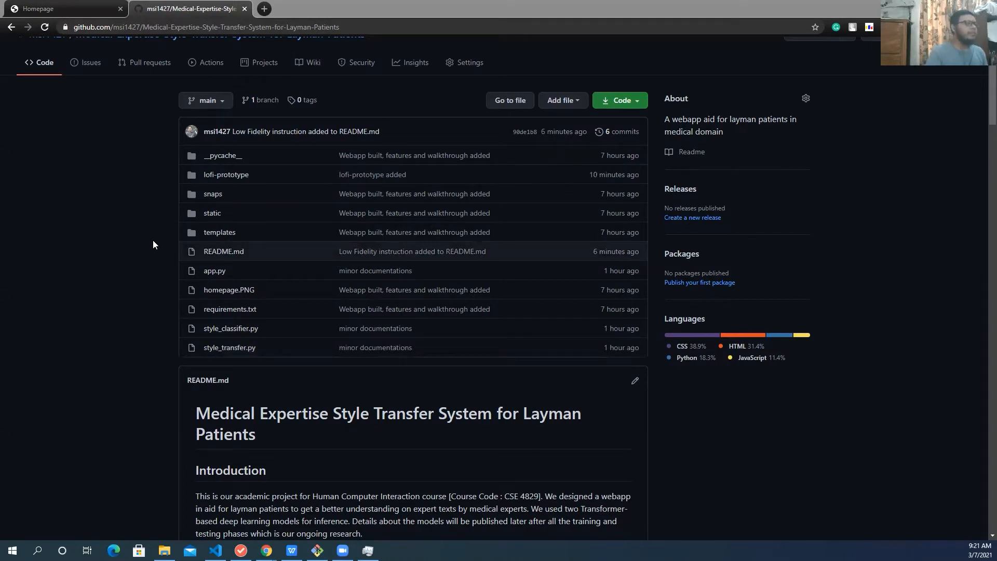
scroll(up, 3)
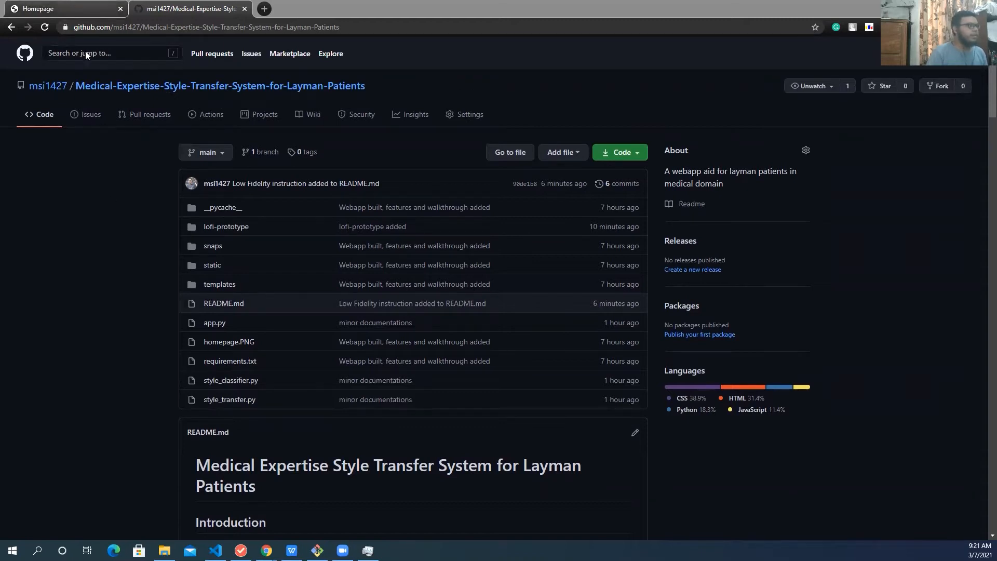
click(60, 9)
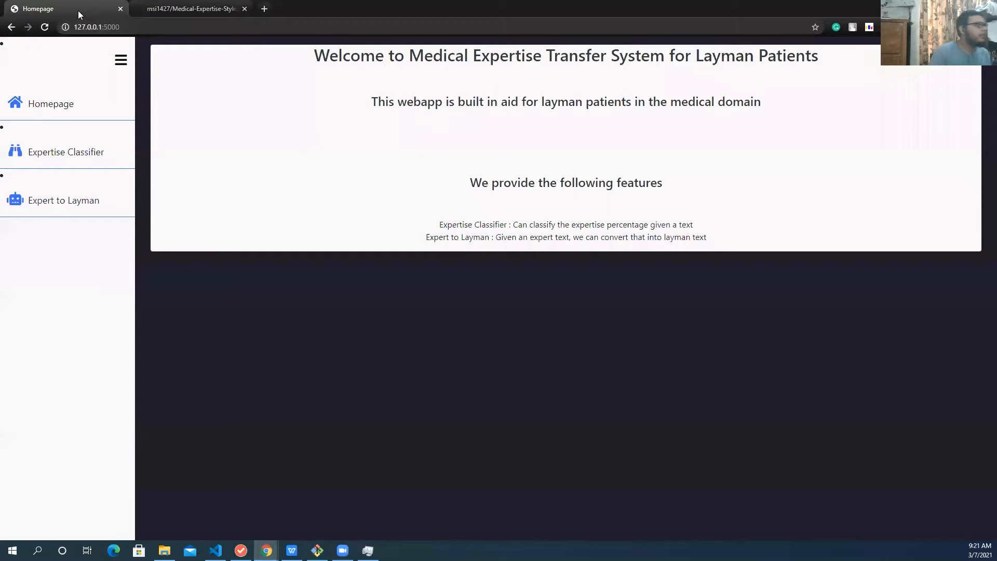
mouse_move(578, 194)
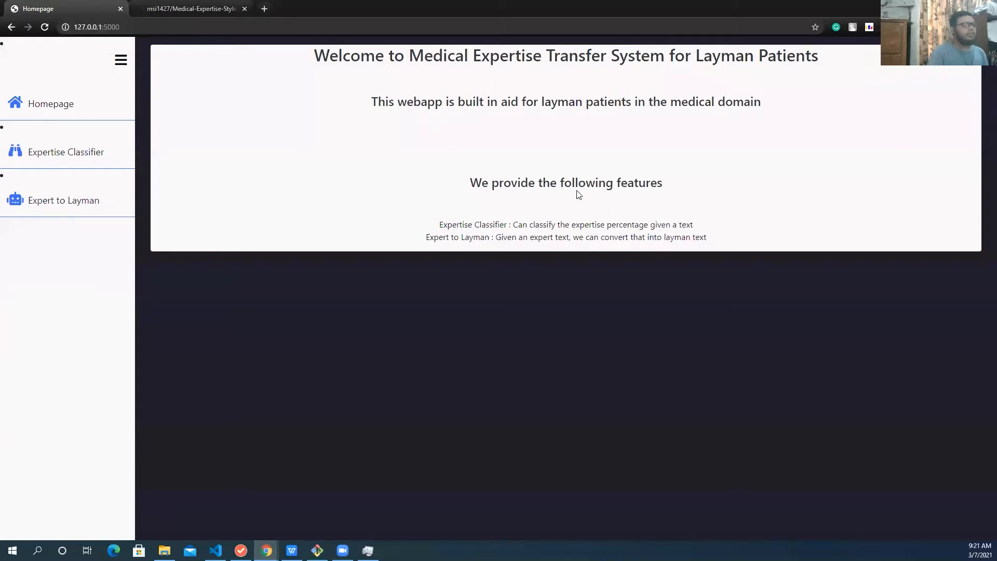
mouse_move(446, 211)
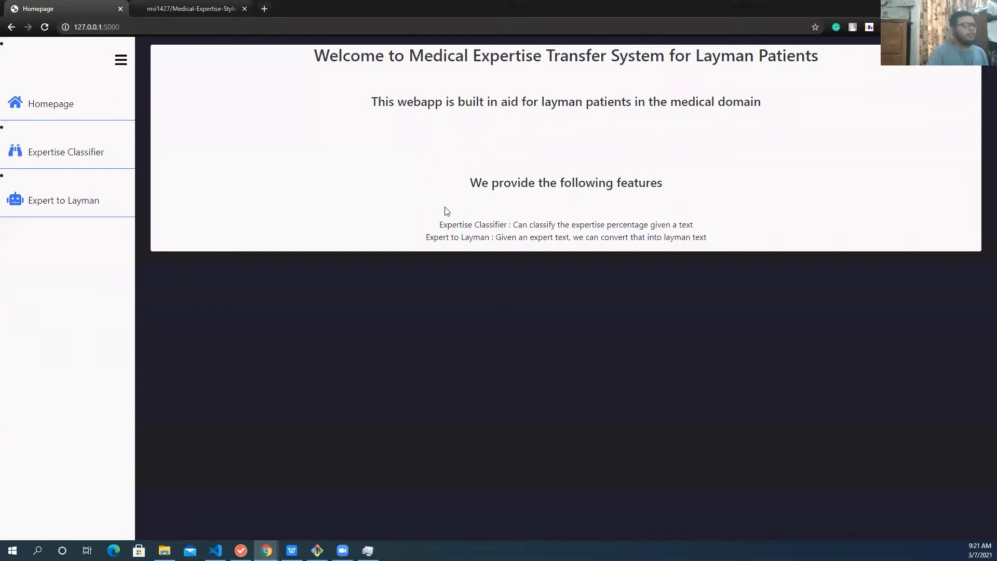
double_click(448, 224)
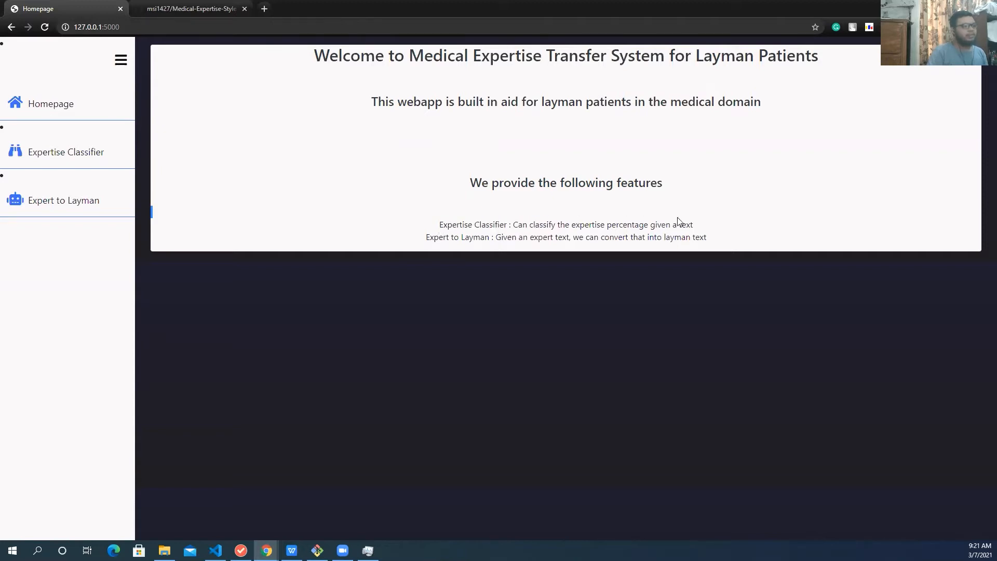
triple_click(565, 225)
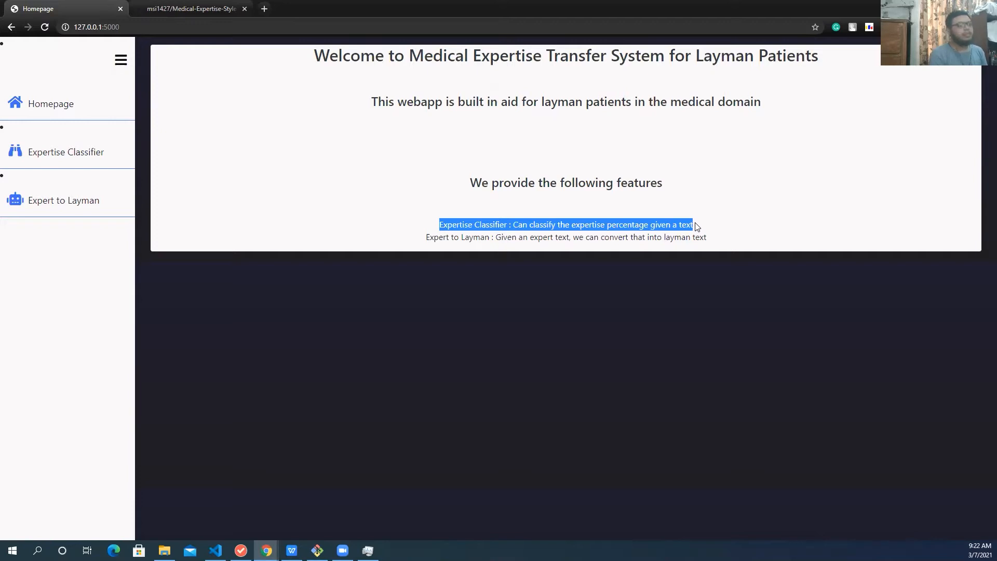
mouse_move(427, 239)
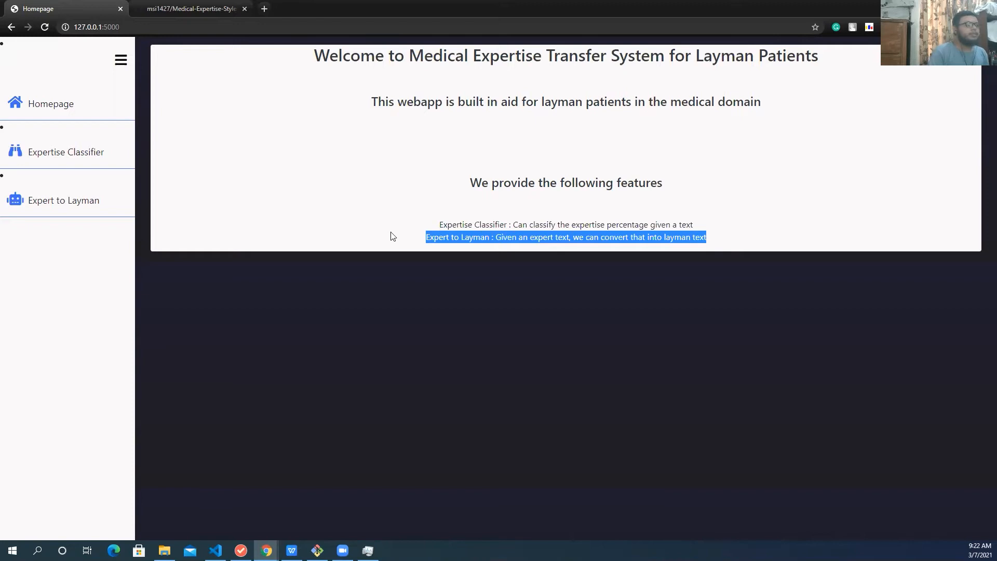
mouse_move(396, 237)
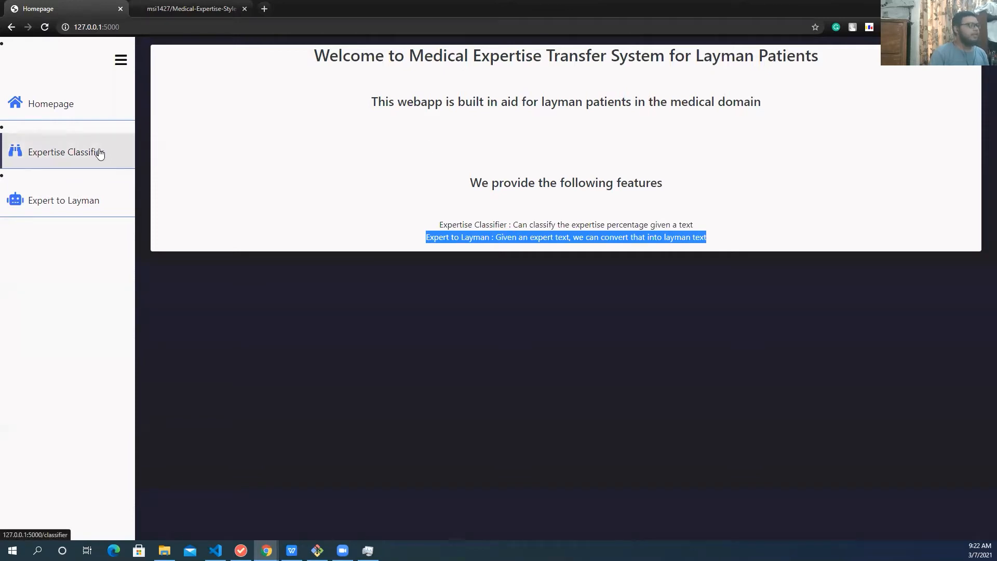
Classify 'I am a doctor.' on the Expertise Classifier page, getting Layman at about 0.53.
click(66, 151)
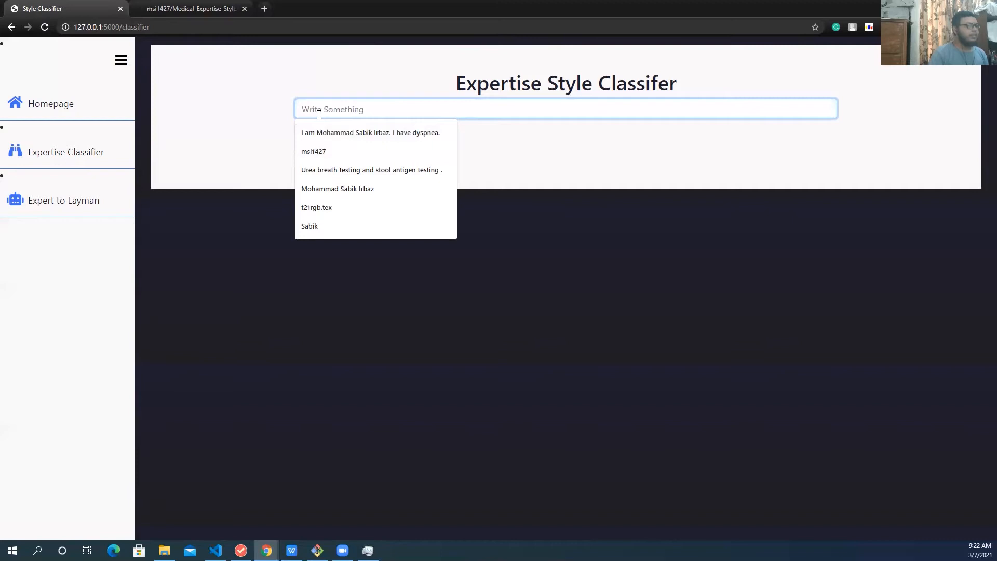
text(I)
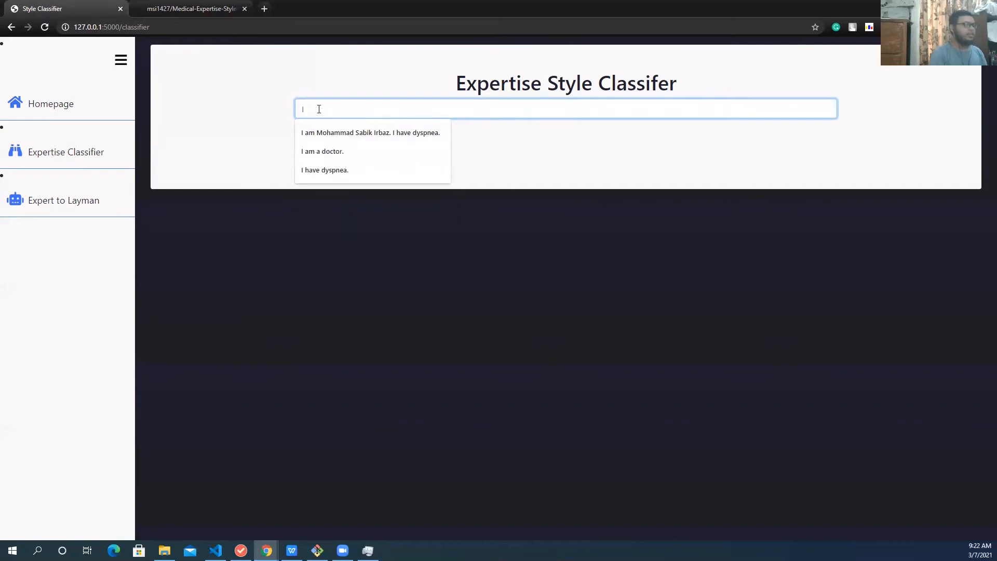
click(322, 150)
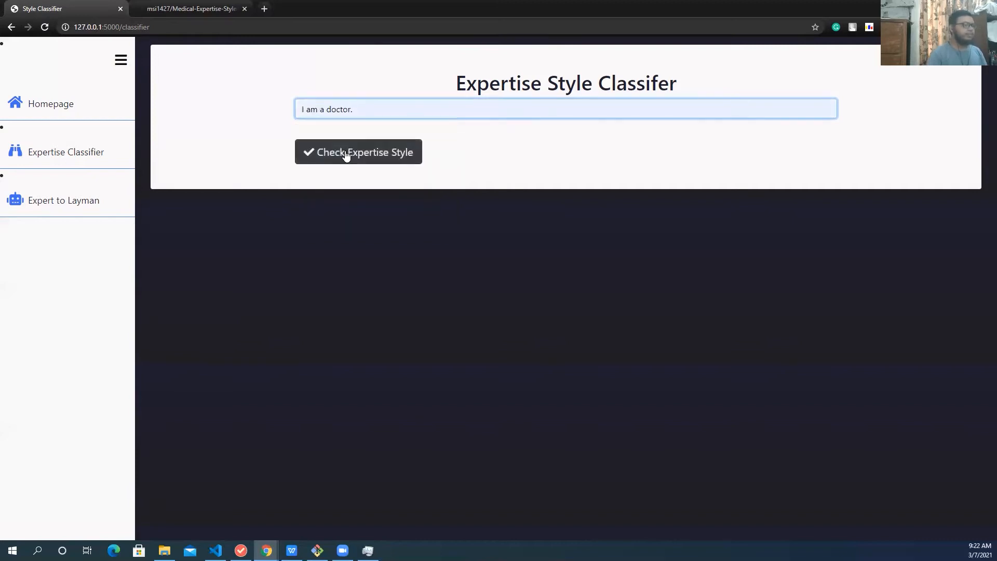
click(359, 152)
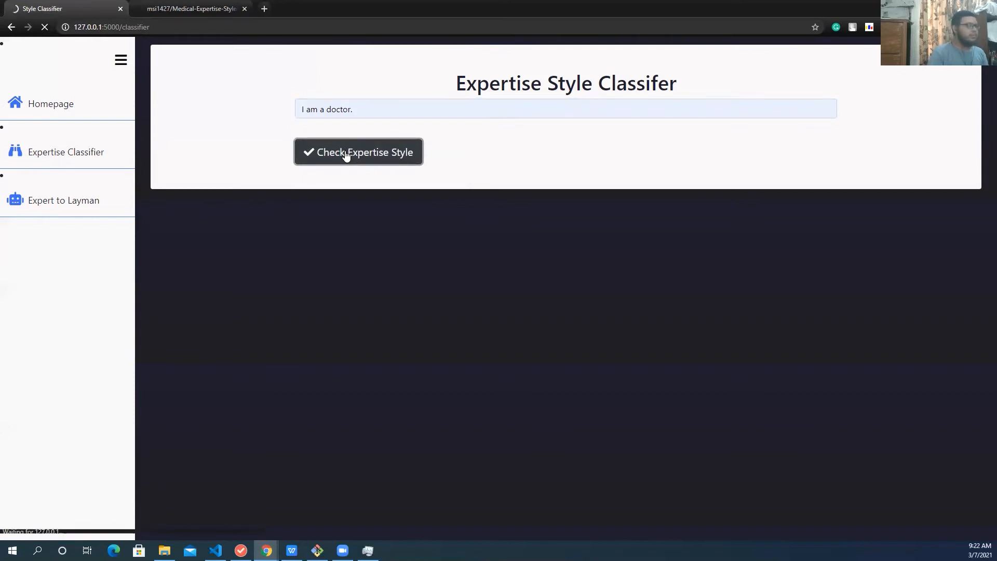
click(358, 152)
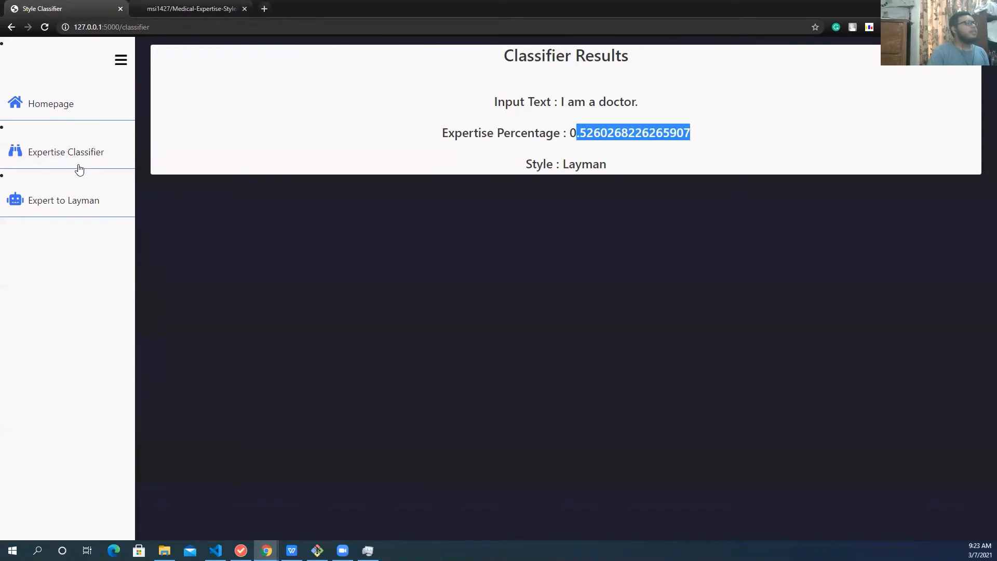
Classify 'I have dyspnea.', getting an Expert rating of about 90.8%, and highlight the result.
click(65, 152)
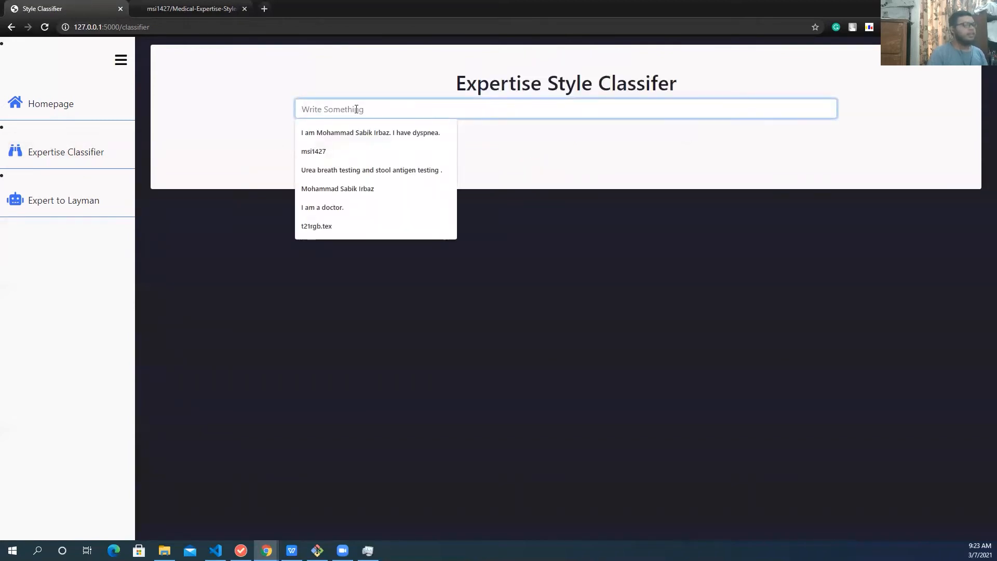
click(369, 131)
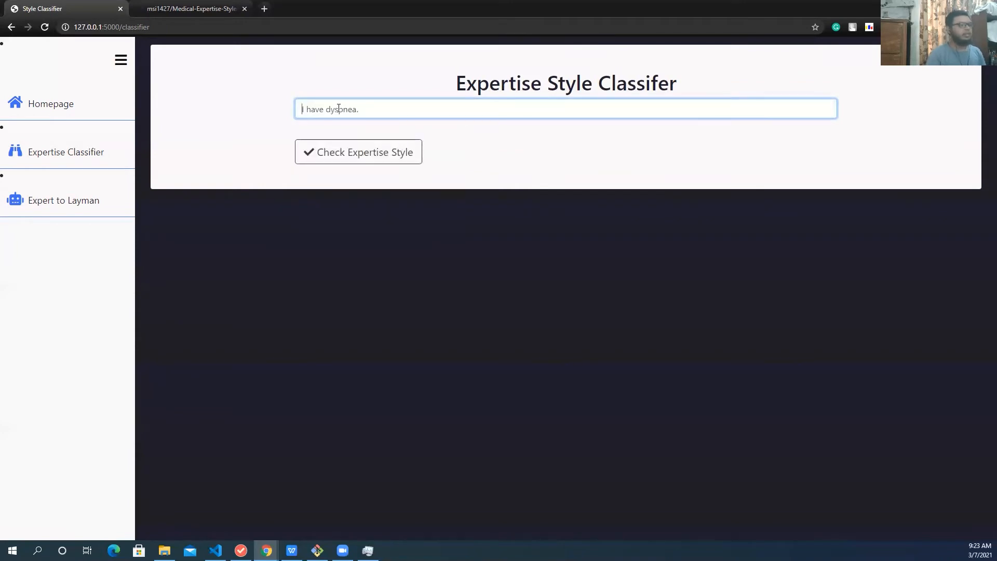
double_click(343, 109)
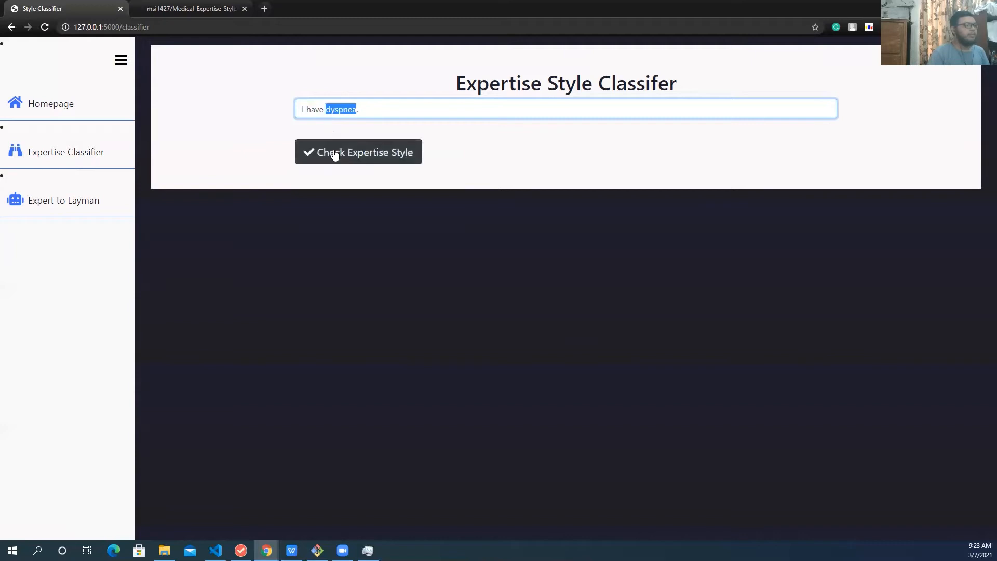
click(358, 152)
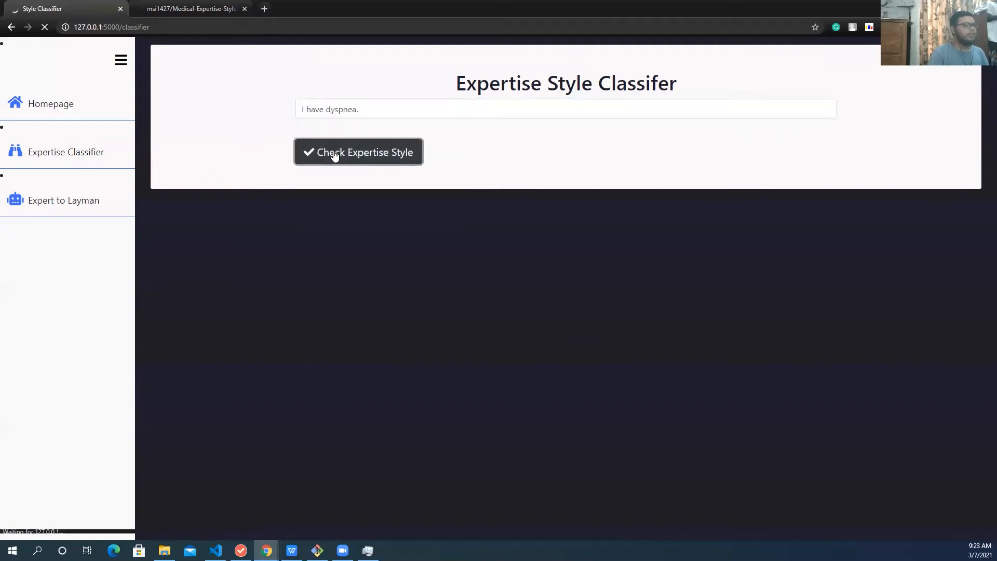
click(358, 152)
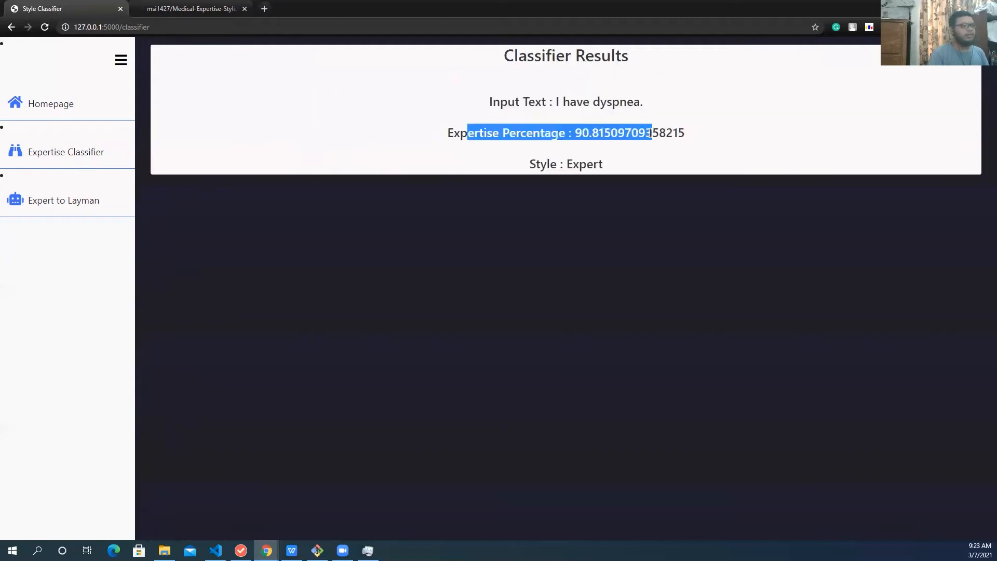
double_click(580, 133)
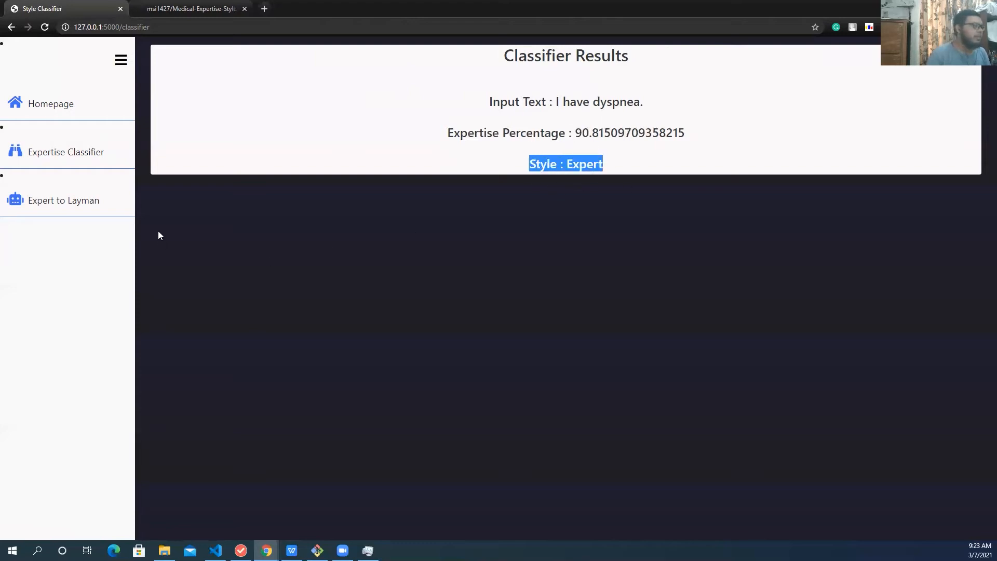
mouse_move(640, 152)
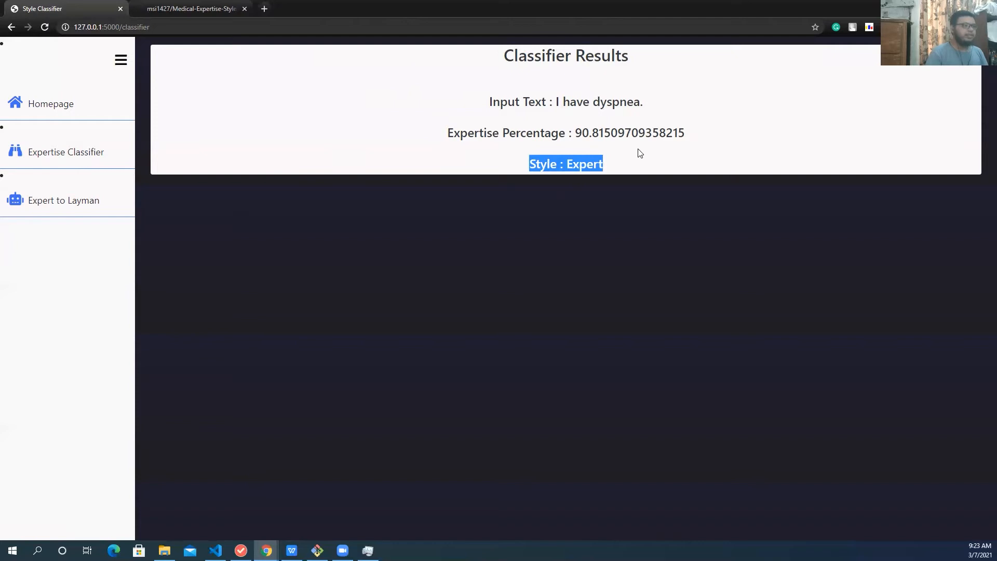
click(268, 148)
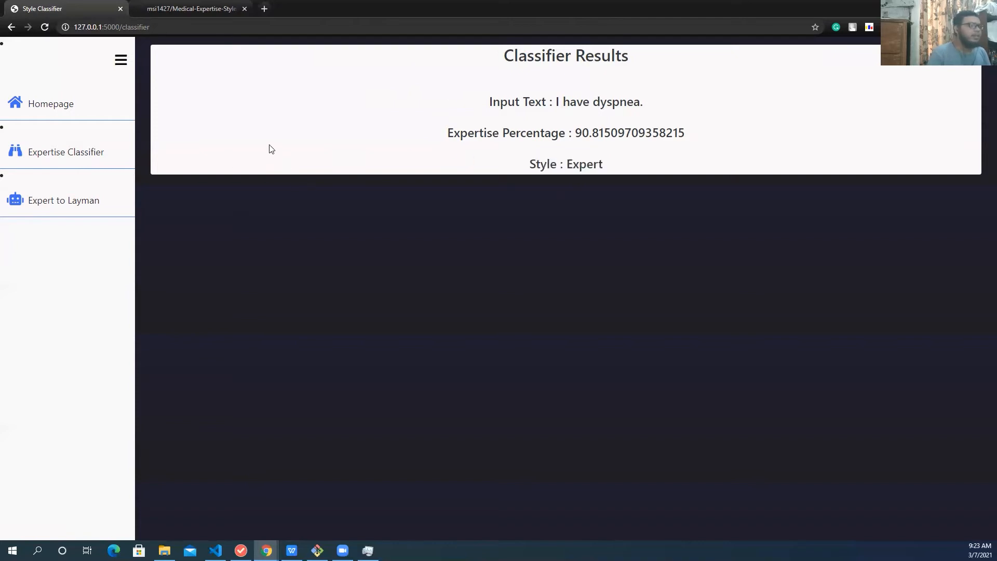
mouse_move(81, 204)
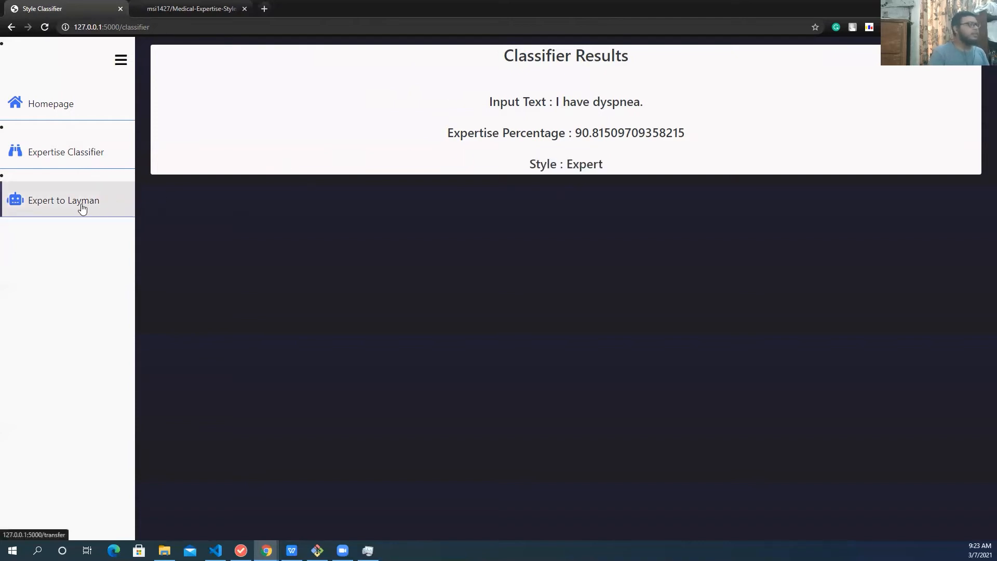
Enter 'Urea breath testing and stool antigen testing .' on the Expert to Layman page.
click(63, 200)
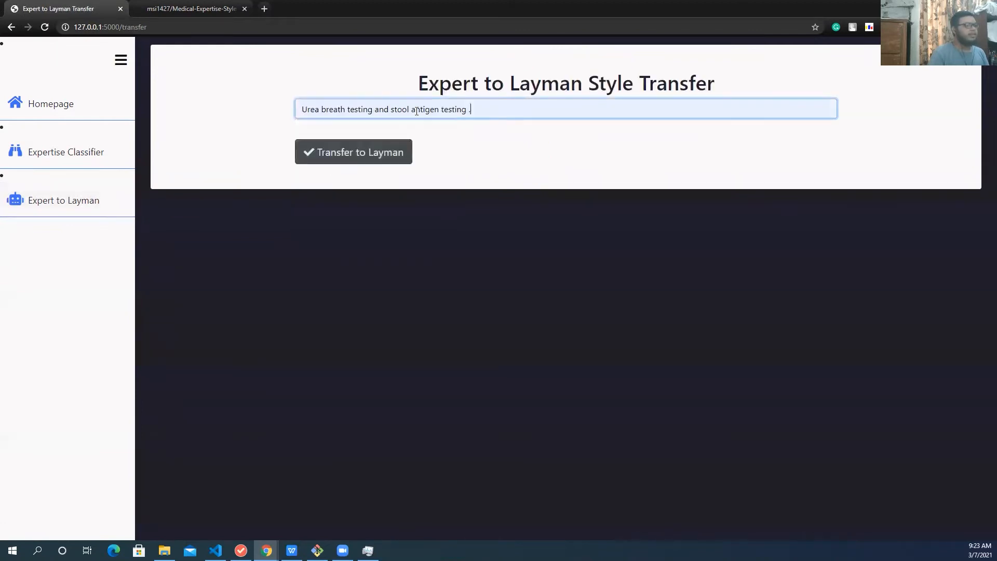
double_click(423, 109)
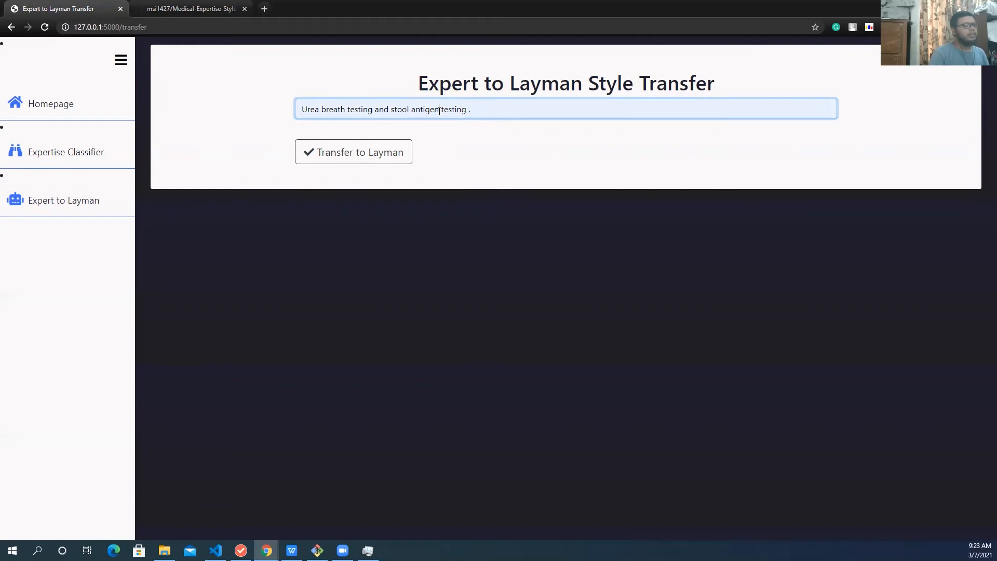
double_click(424, 110)
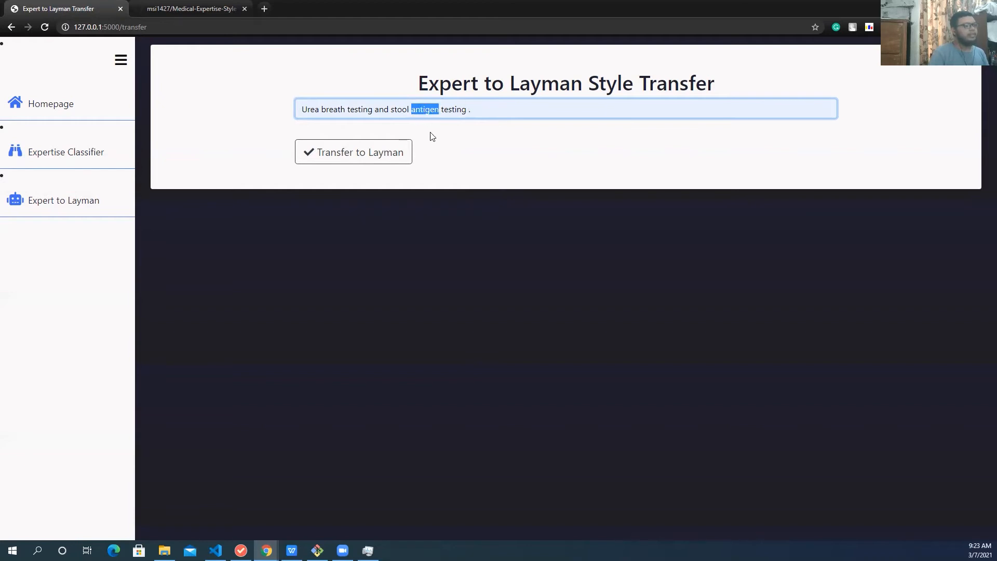
click(353, 151)
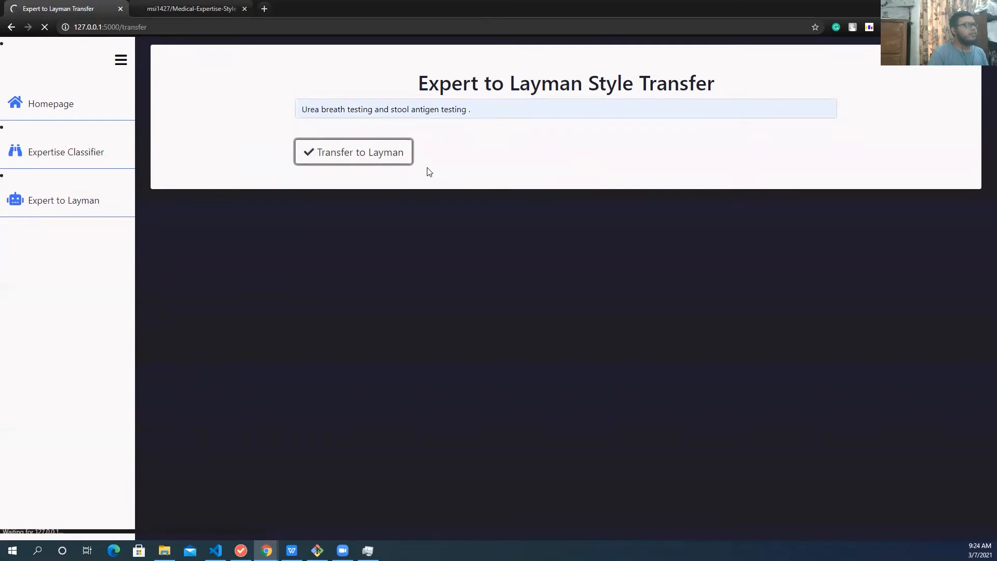
Transfer the sentence to layman text 'Urea breath testing and stool tests .' and review the results.
click(353, 152)
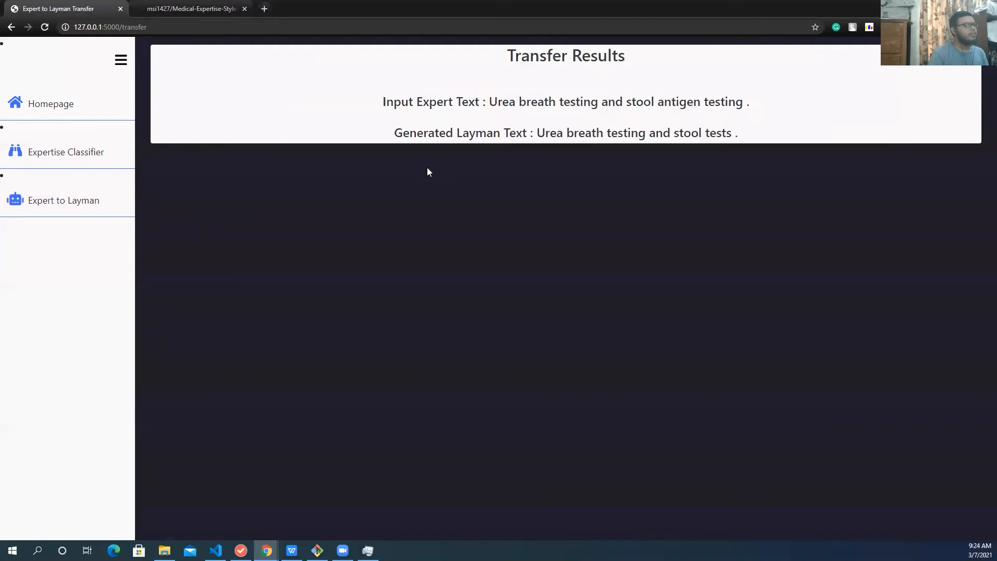
mouse_move(485, 114)
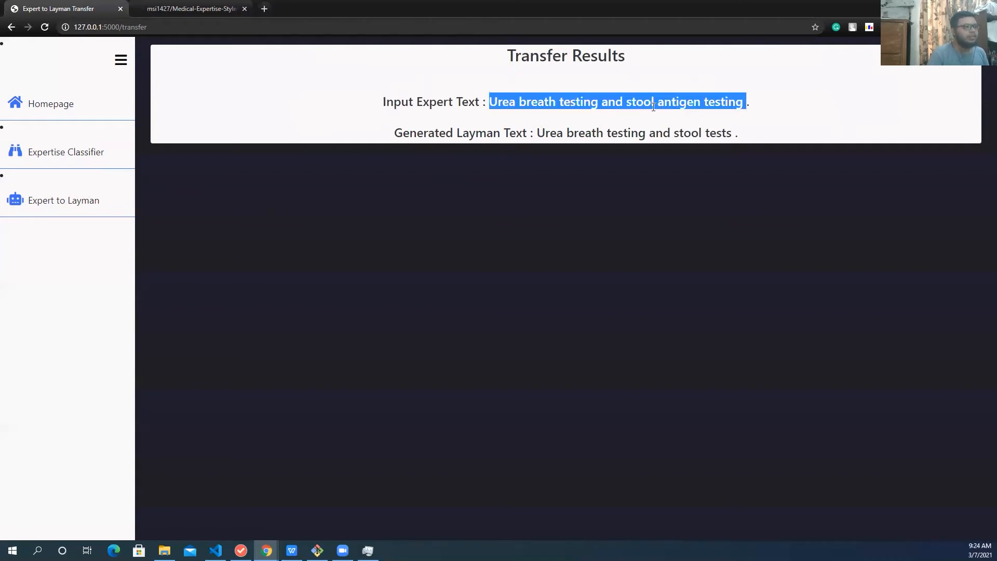
double_click(678, 102)
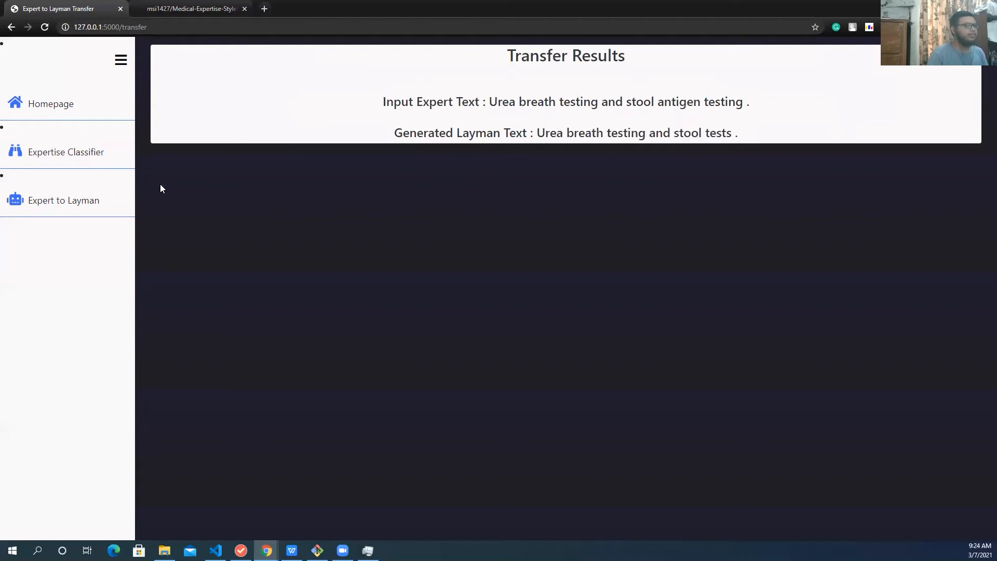
mouse_move(587, 123)
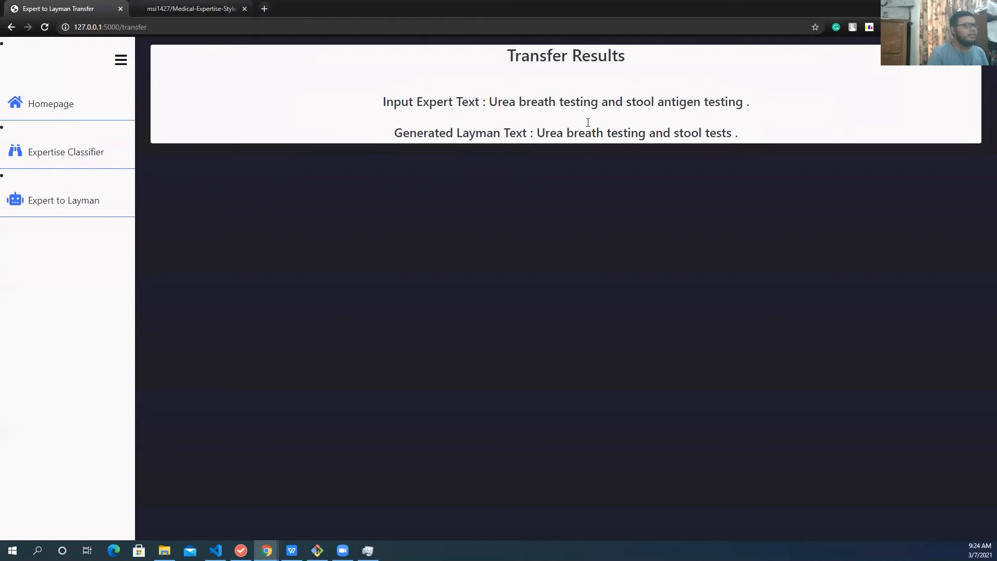
mouse_move(367, 149)
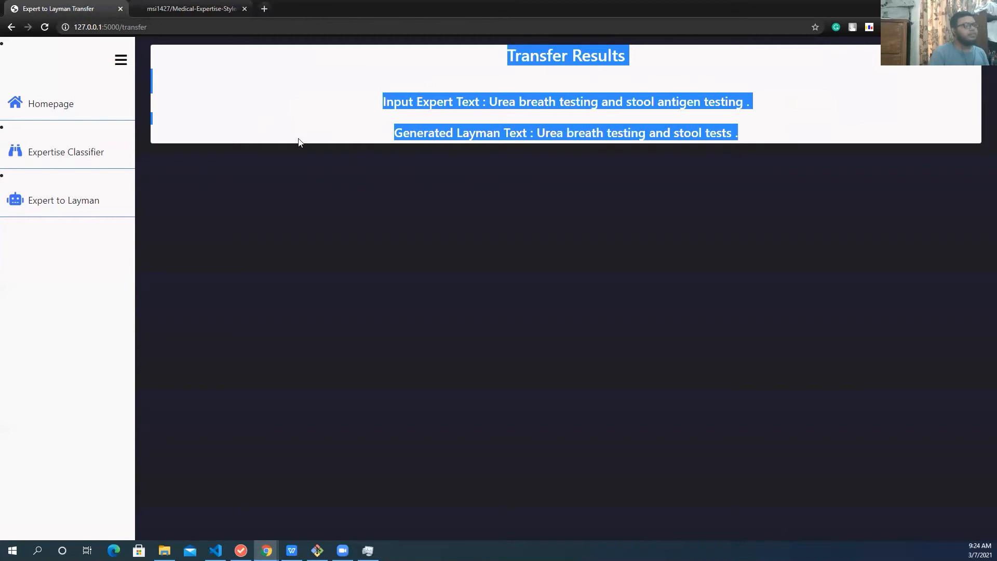
mouse_move(191, 8)
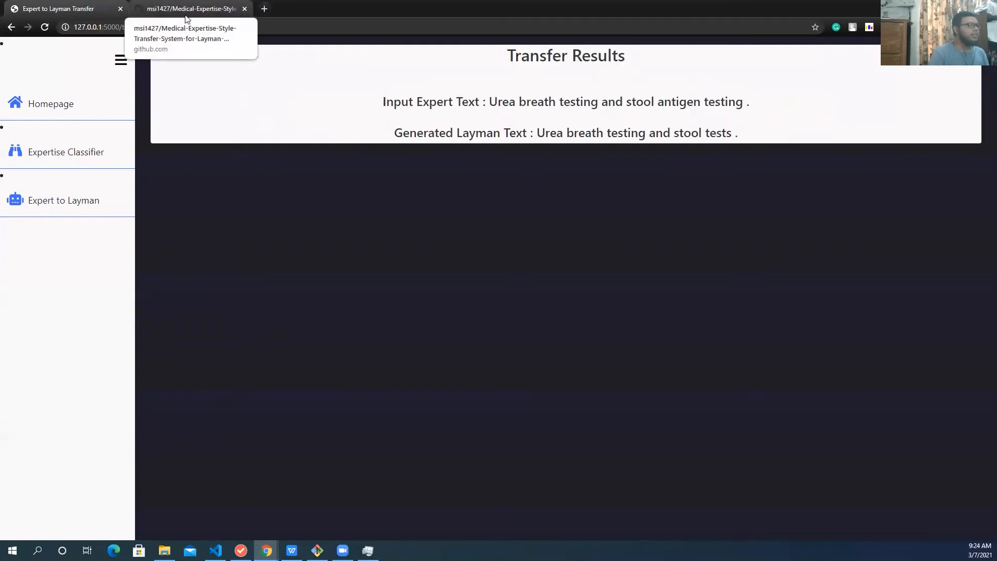
Scroll the GitHub README through build-from-sources steps, Features and Low Fidelity Prototype.
click(191, 8)
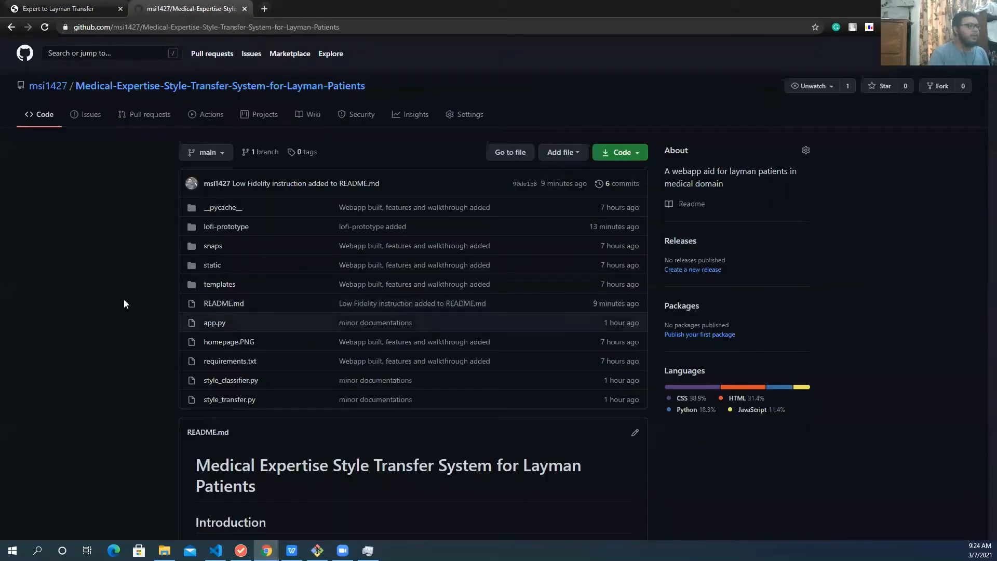
scroll(down, 3)
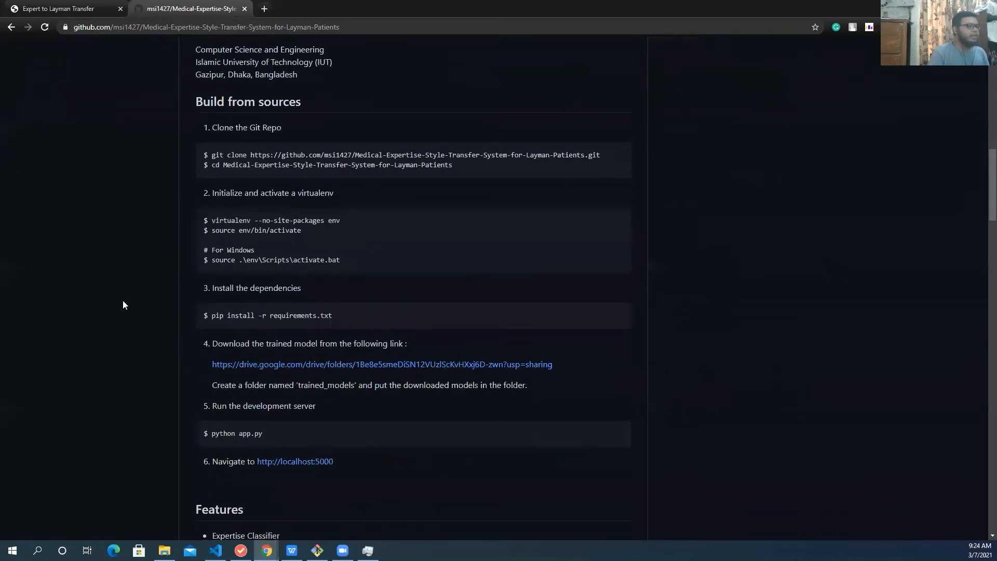
mouse_move(250, 136)
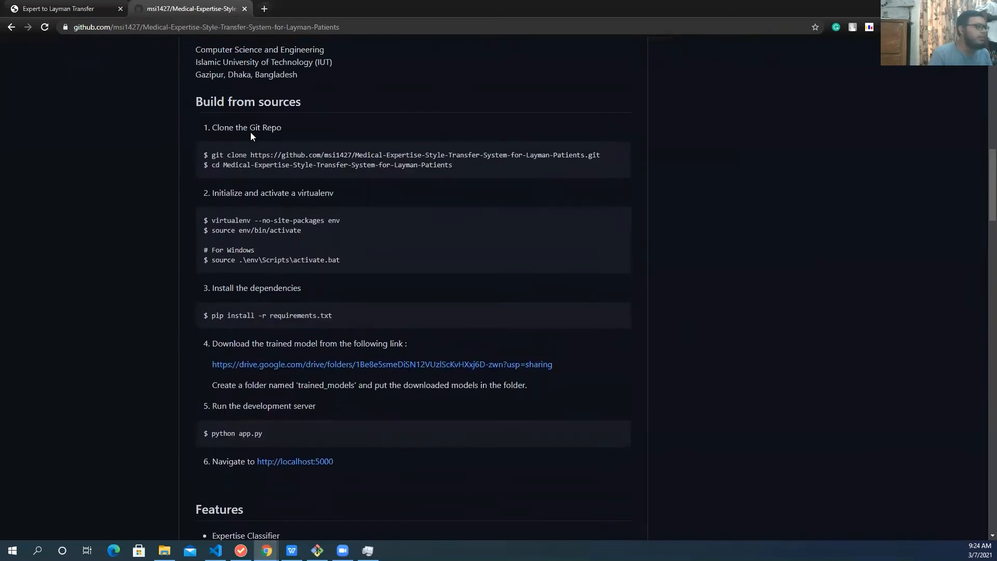
scroll(up, 3)
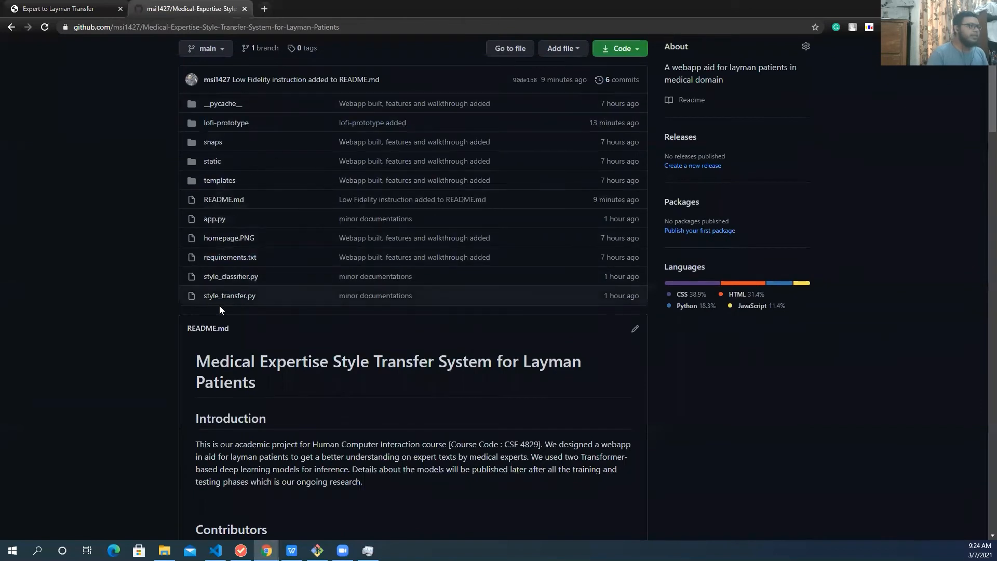
scroll(down, 3)
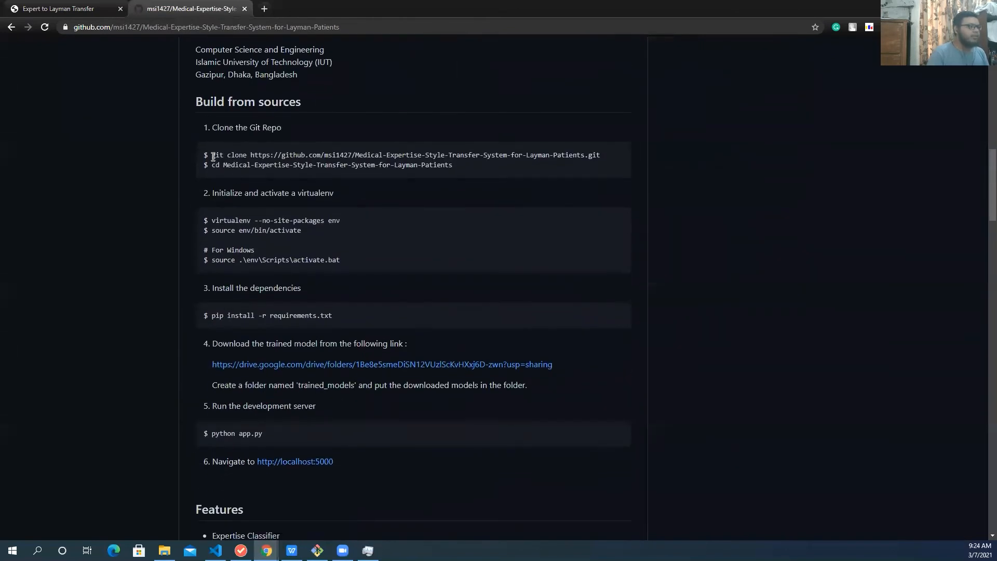
mouse_move(230, 180)
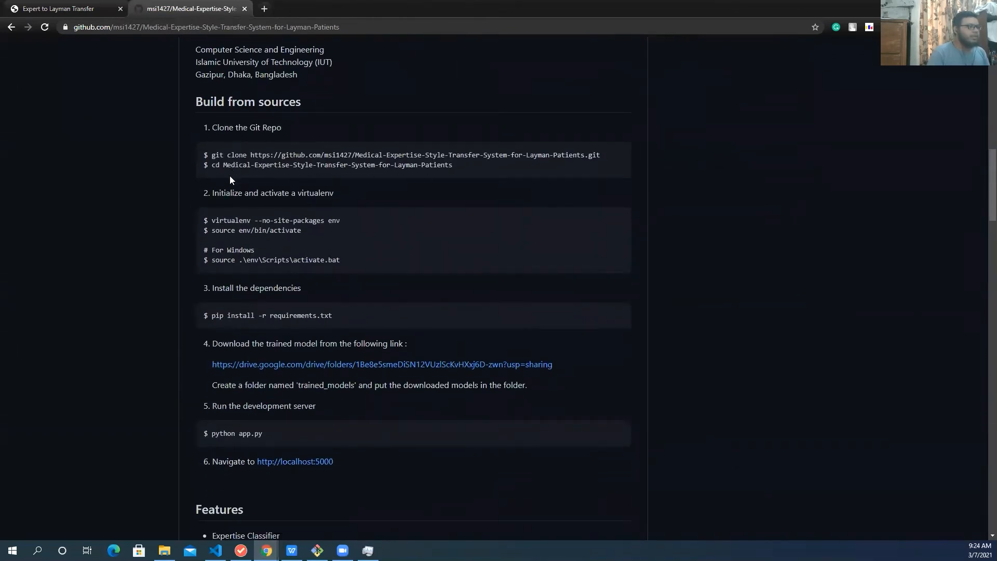
mouse_move(223, 204)
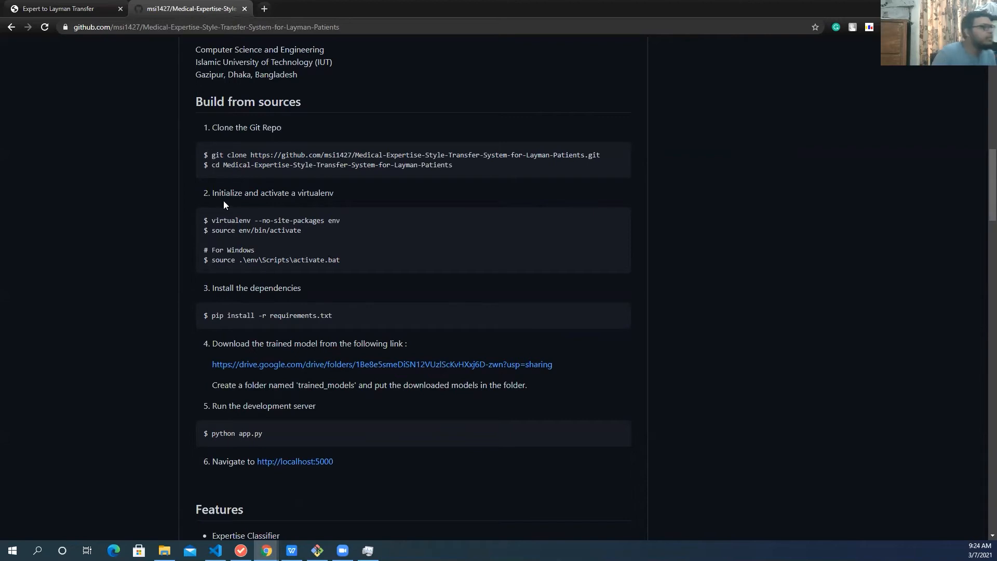
scroll(down, 3)
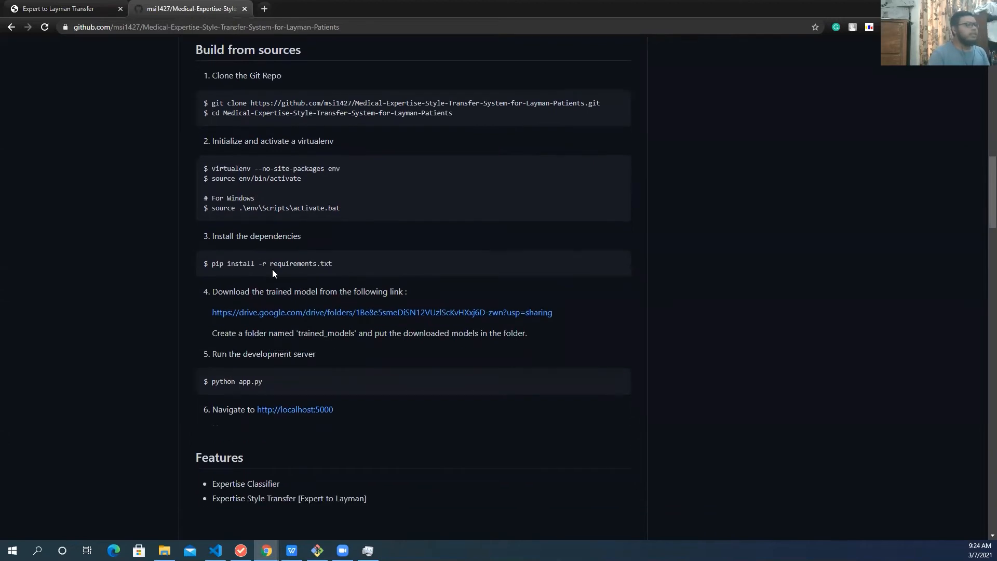
mouse_move(254, 283)
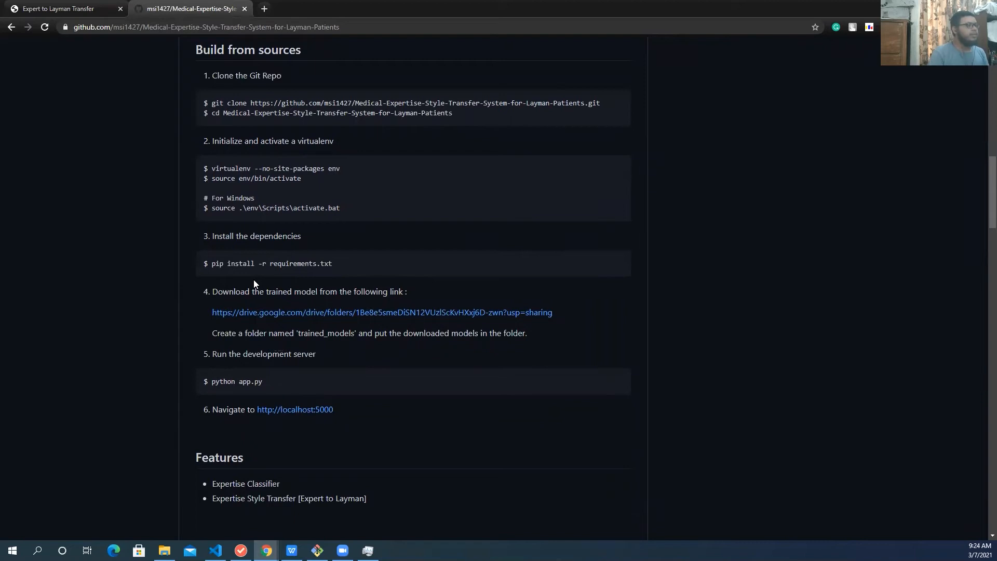
scroll(down, 3)
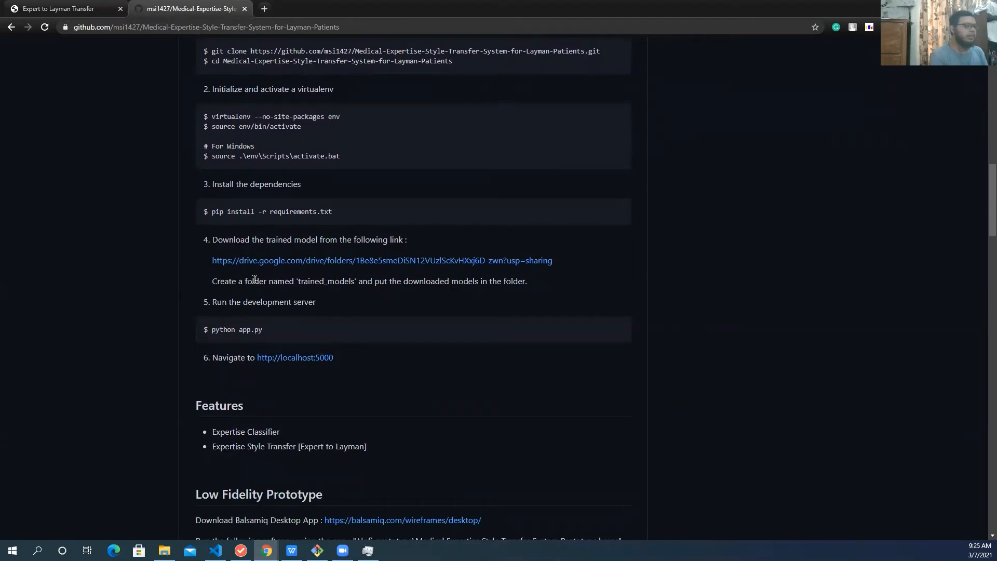
scroll(down, 3)
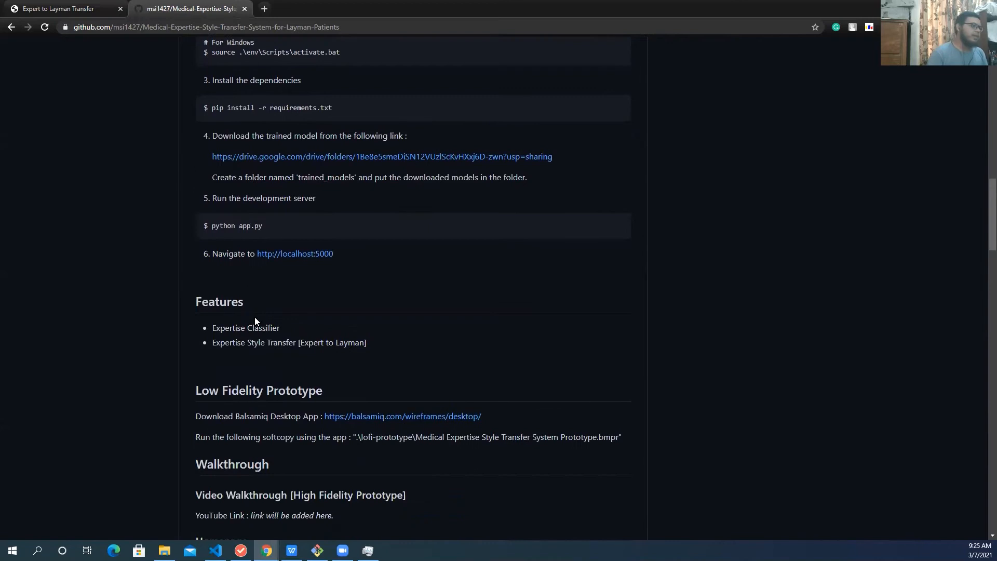
scroll(down, 3)
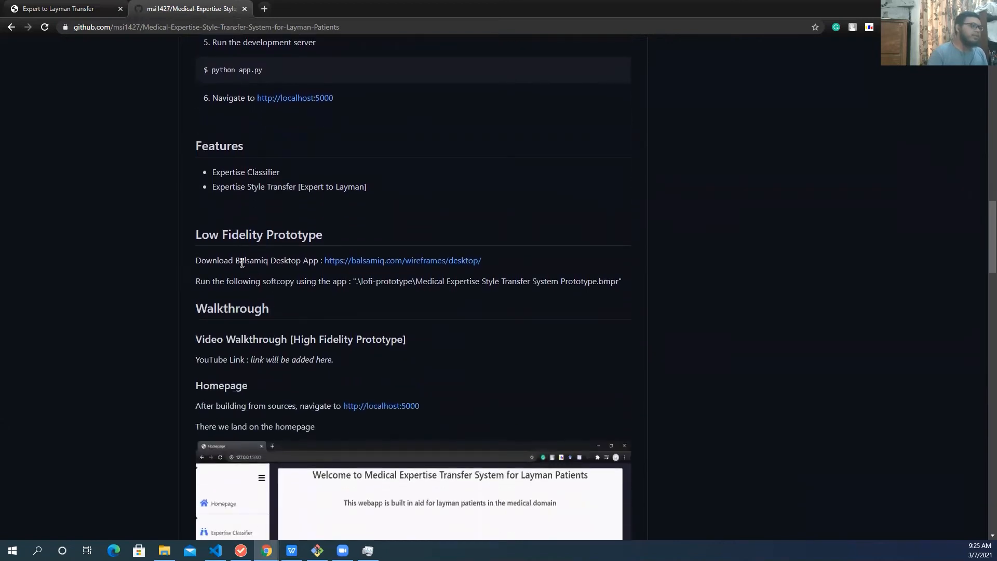
mouse_move(305, 233)
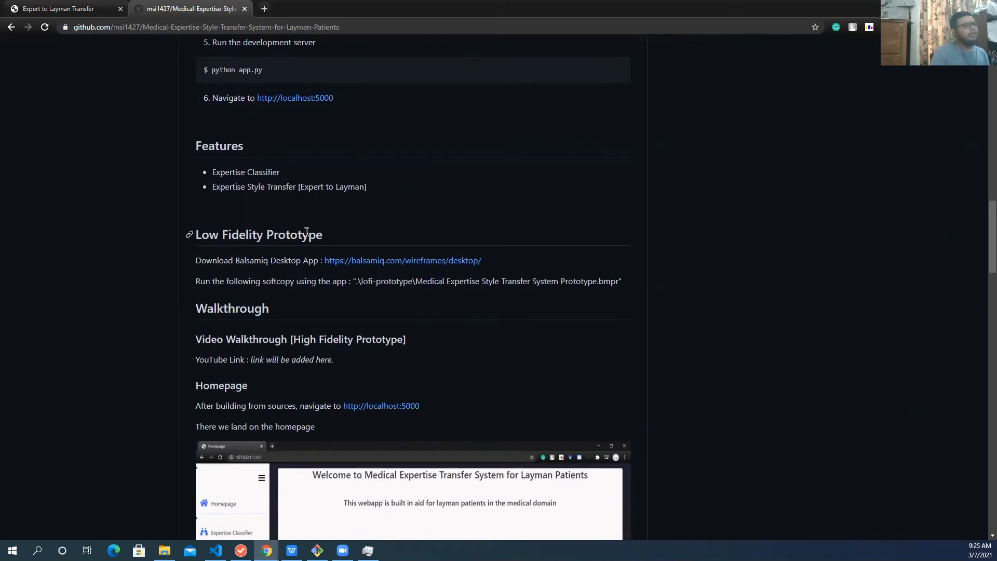
mouse_move(299, 252)
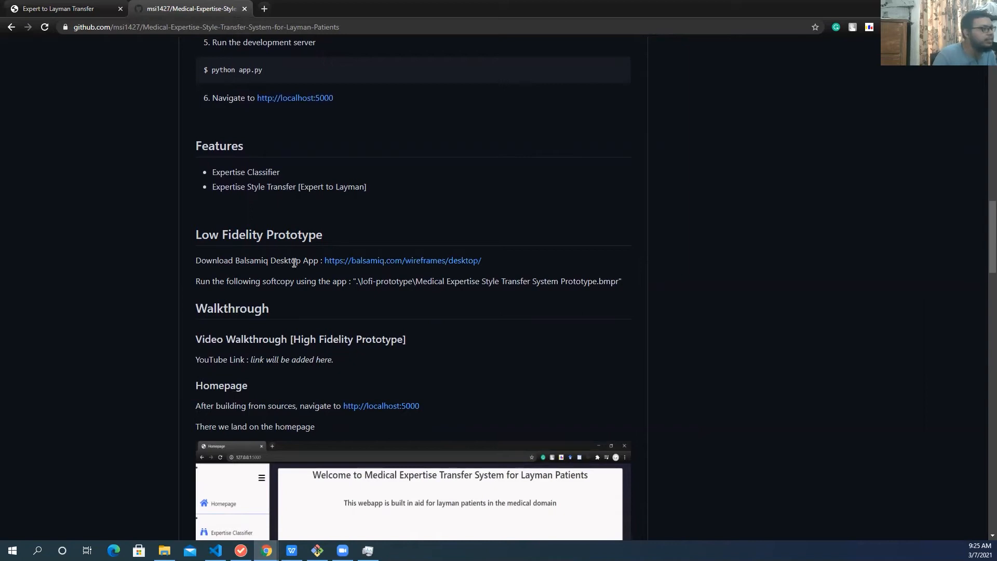
mouse_move(376, 260)
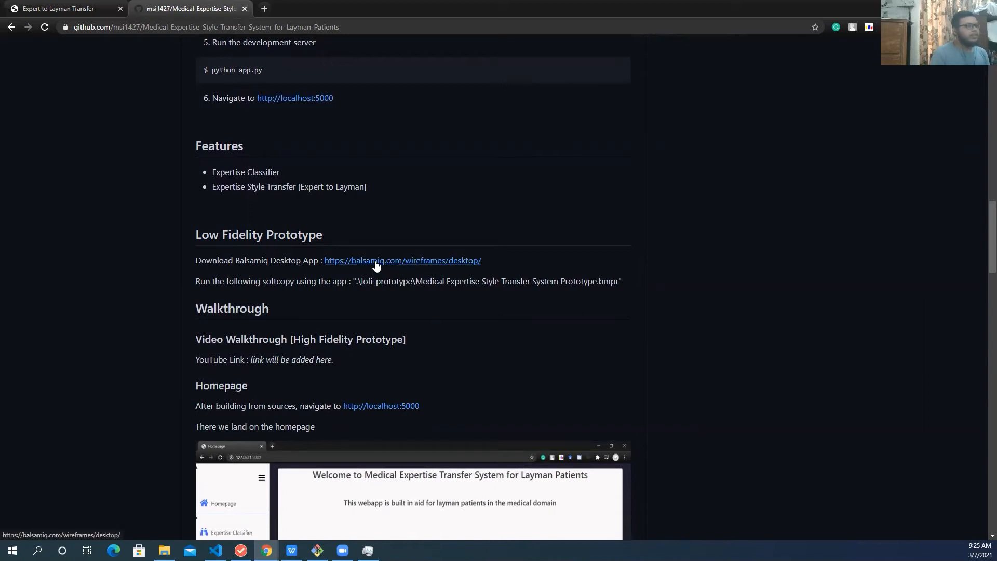
Open the .bmpr low-fidelity prototype in Balsamiq Wireframes and maximize the window.
click(402, 259)
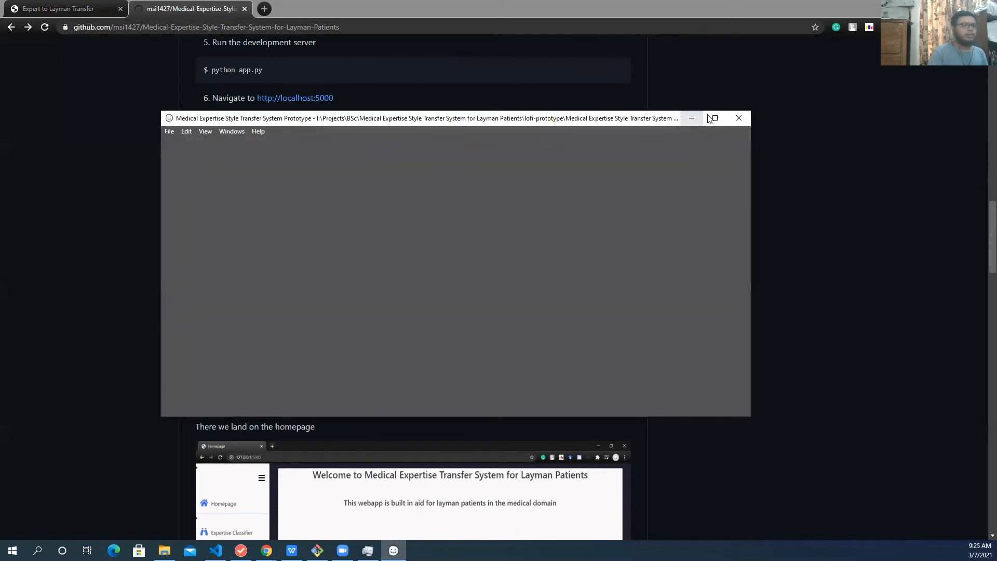
click(712, 119)
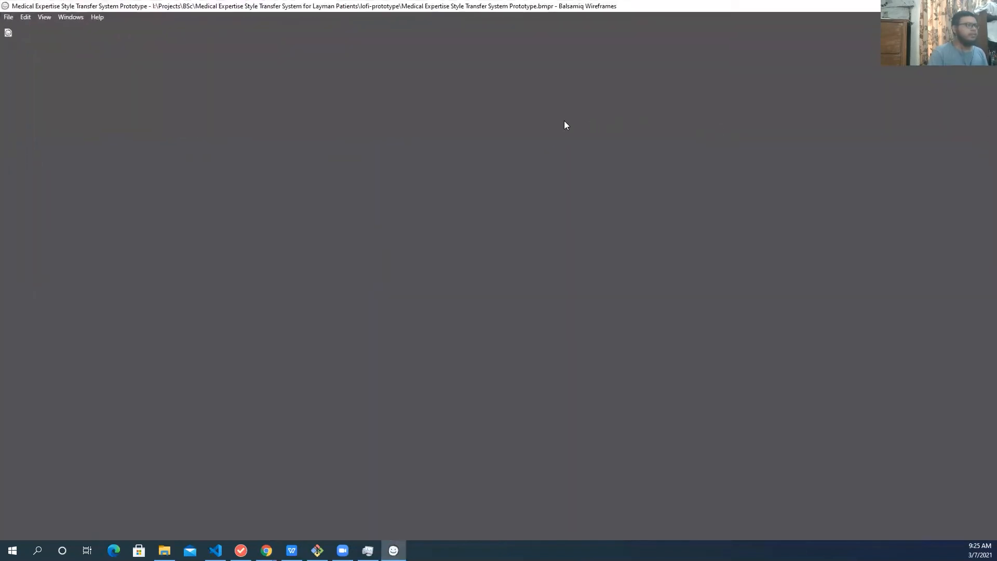
click(8, 32)
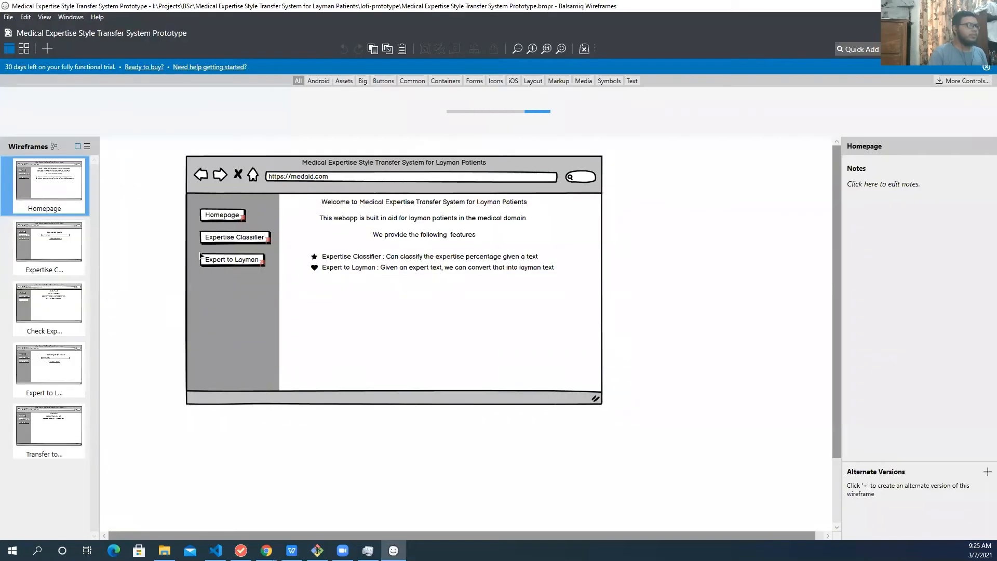
Present the prototype from the Homepage through the Expertise Classifier link, then exit presentation mode.
click(297, 81)
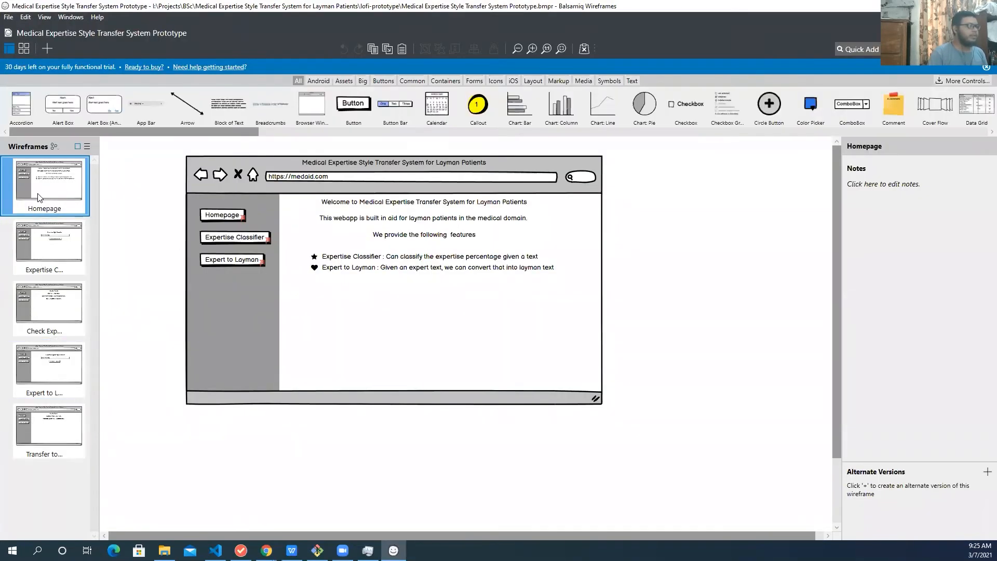
click(851, 106)
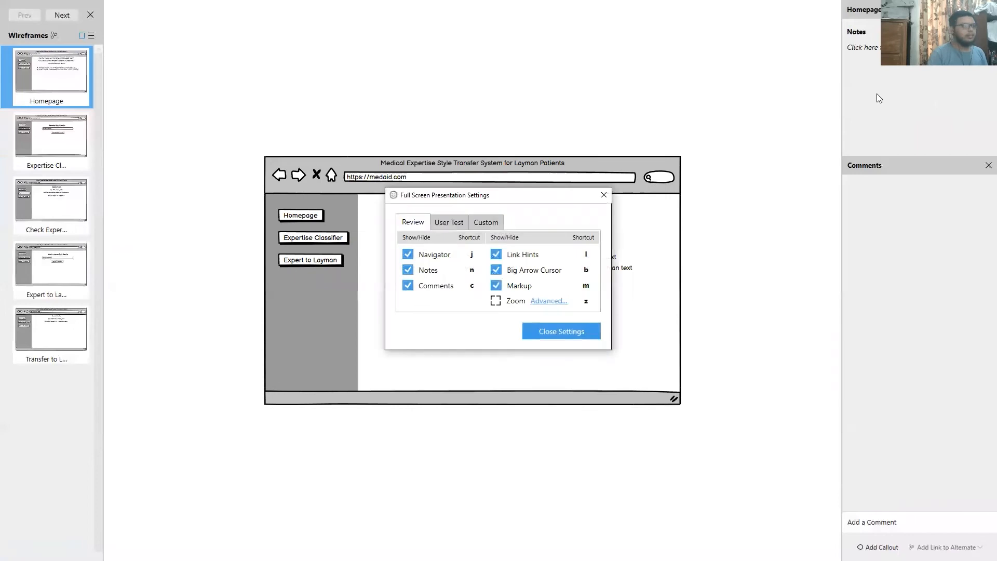
click(560, 331)
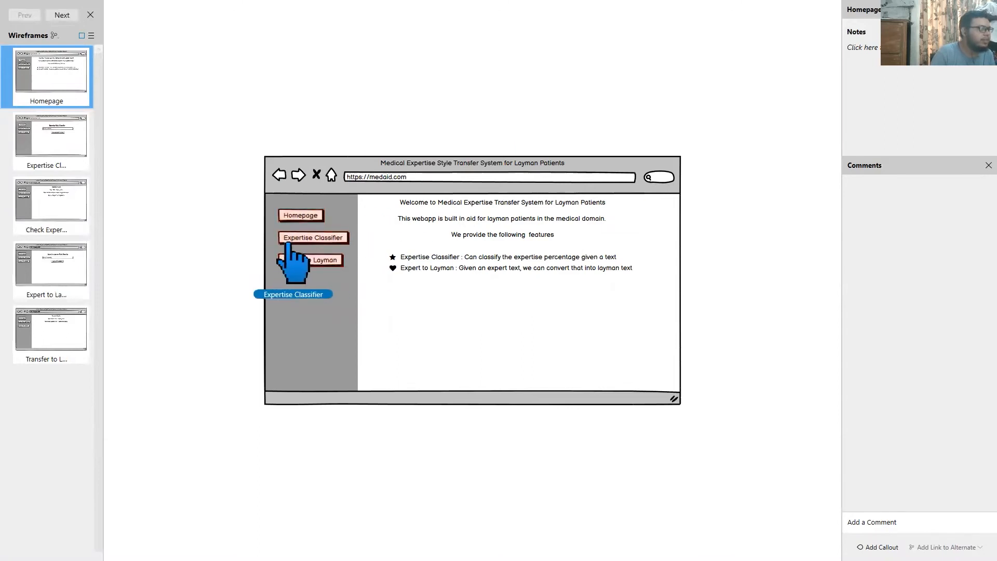
click(313, 237)
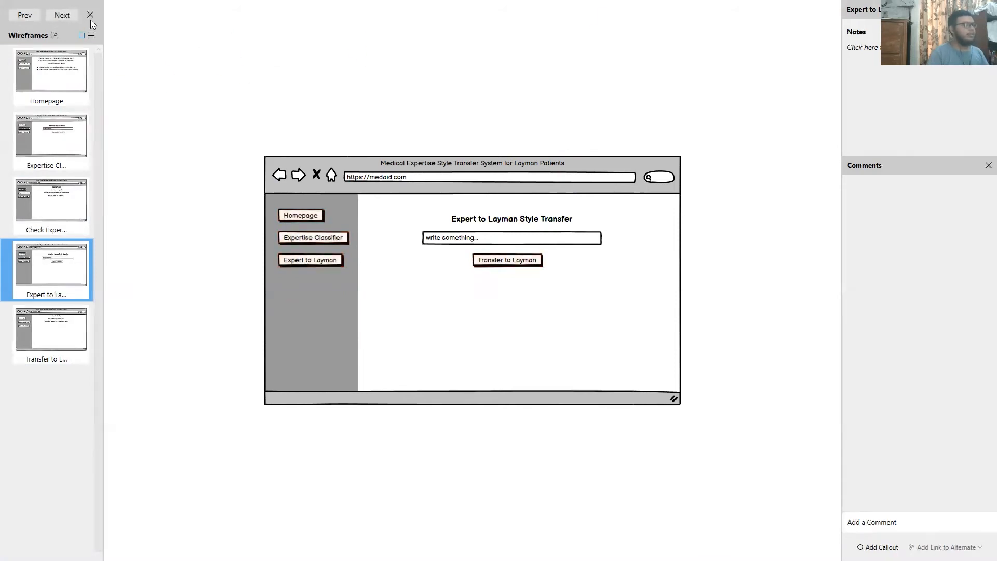
click(91, 14)
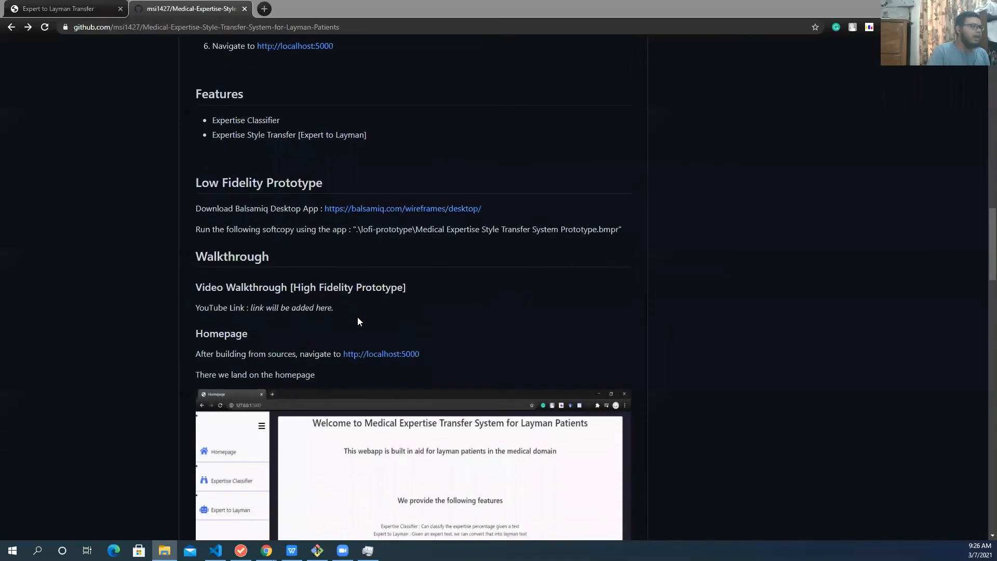
Scroll the README walkthrough down to Trained Models and Future Works, highlighting the video link placeholder.
scroll(down, 3)
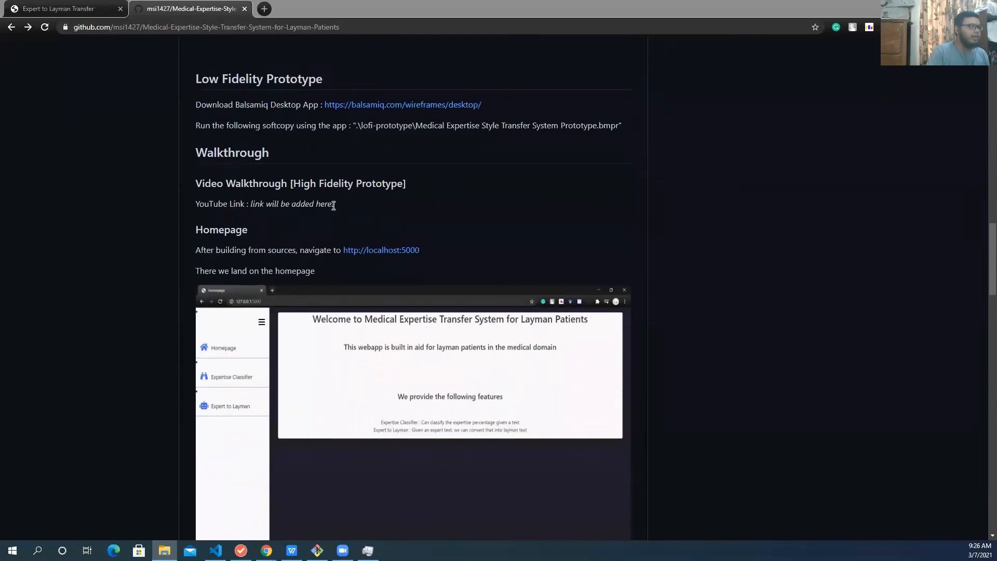
double_click(291, 204)
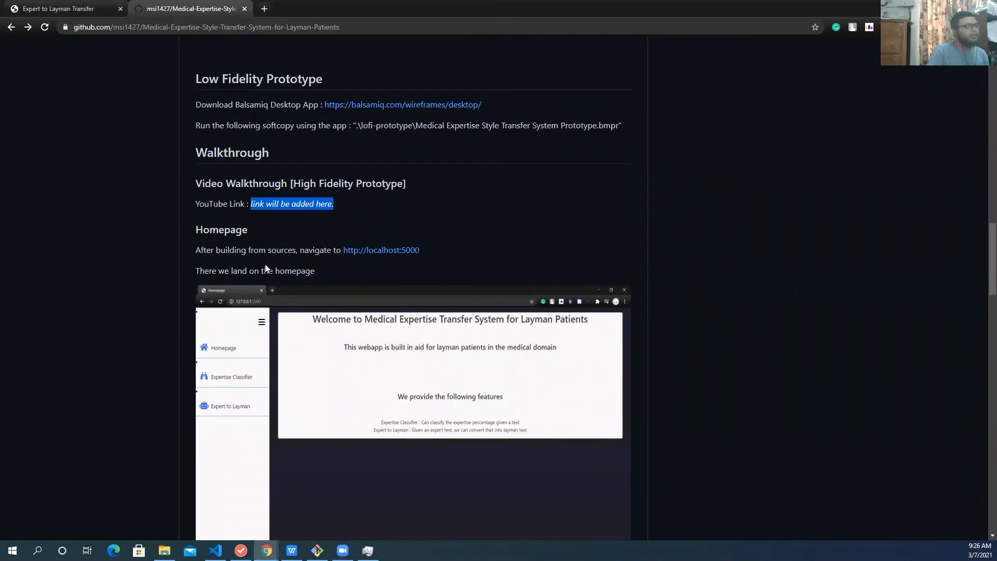
scroll(down, 3)
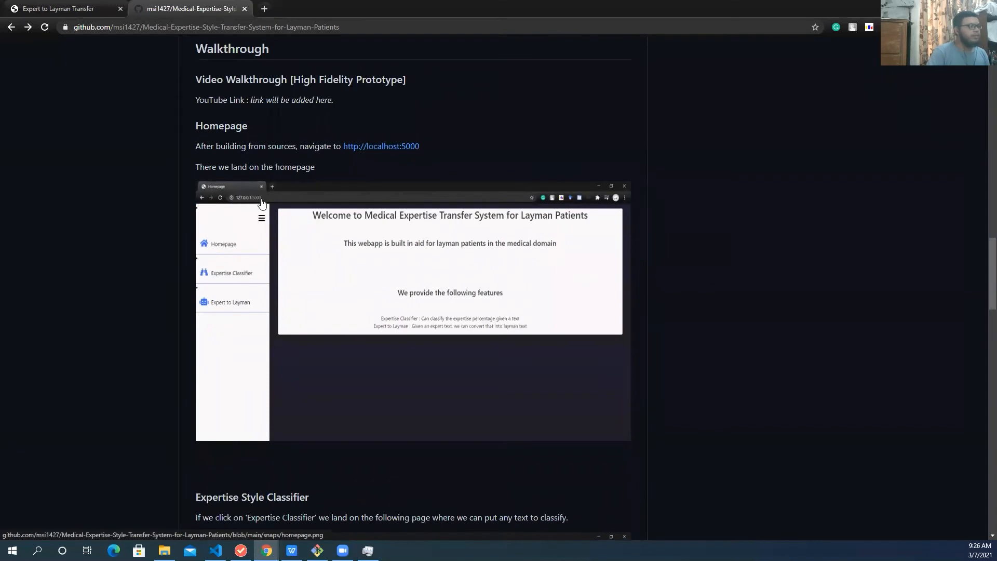
scroll(up, 3)
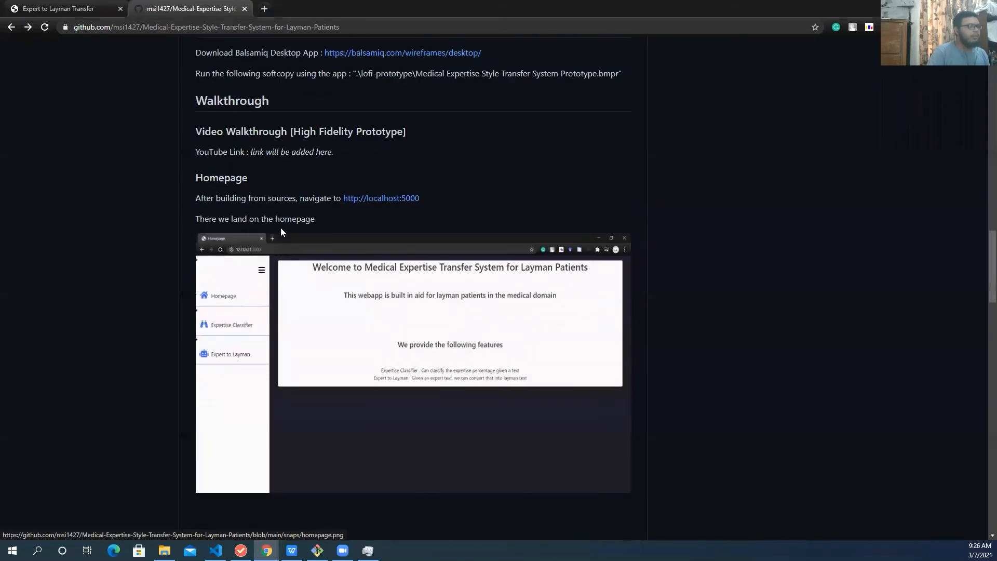
scroll(down, 3)
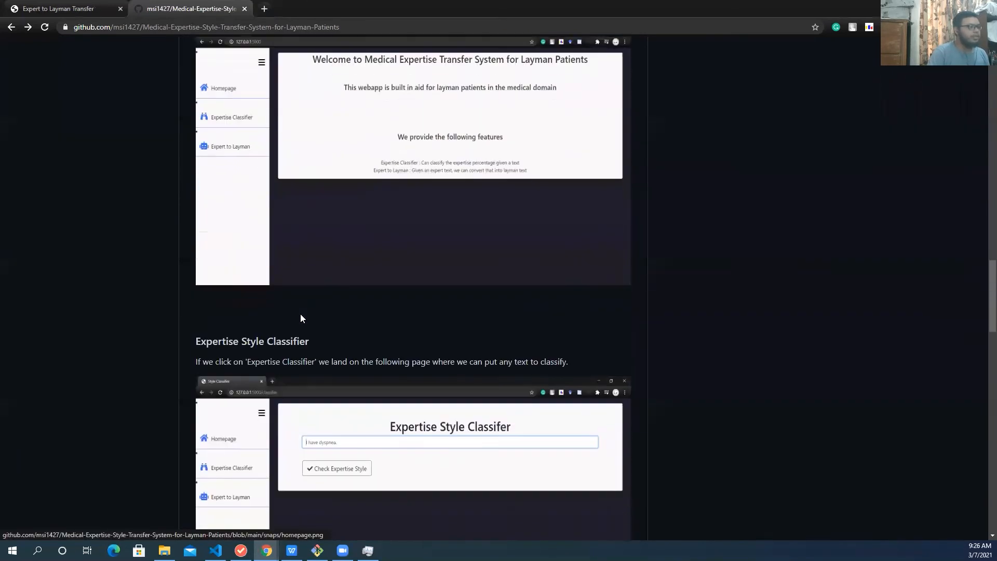
scroll(down, 3)
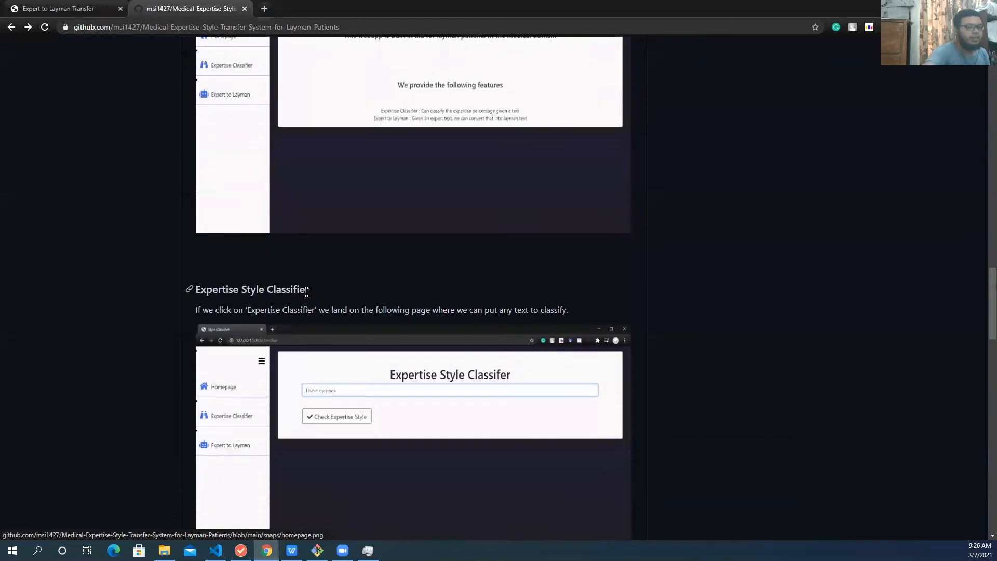
scroll(down, 3)
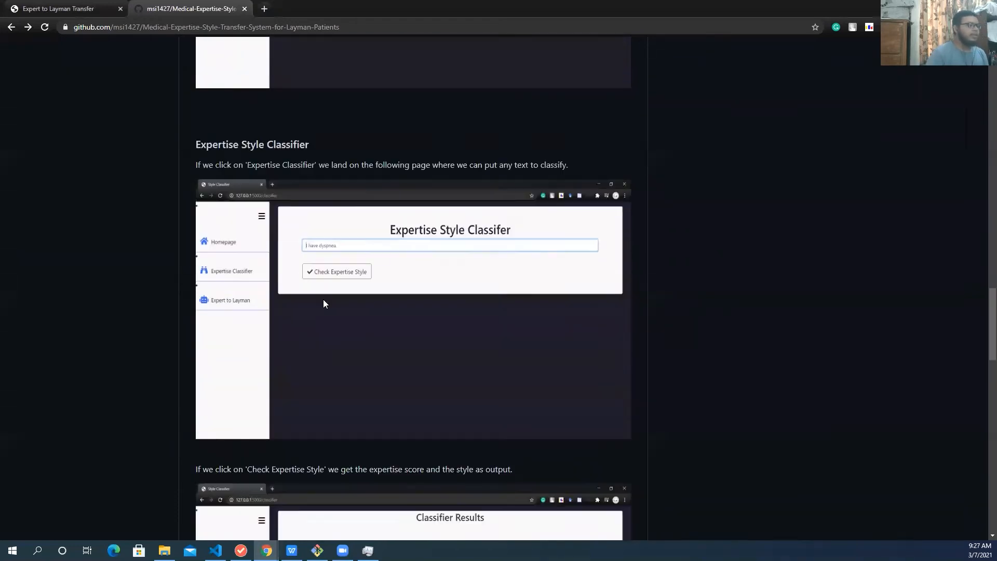
scroll(down, 3)
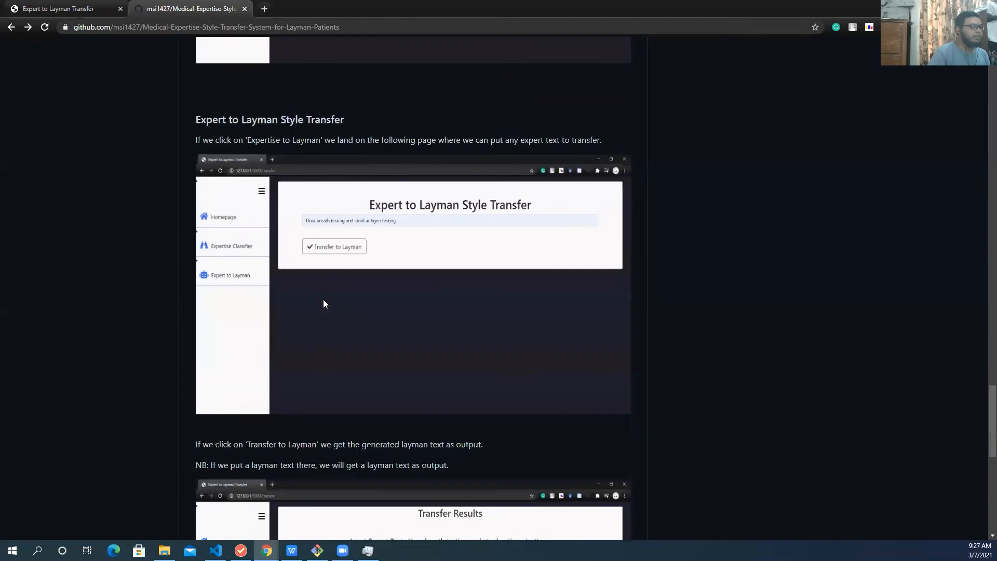
scroll(down, 3)
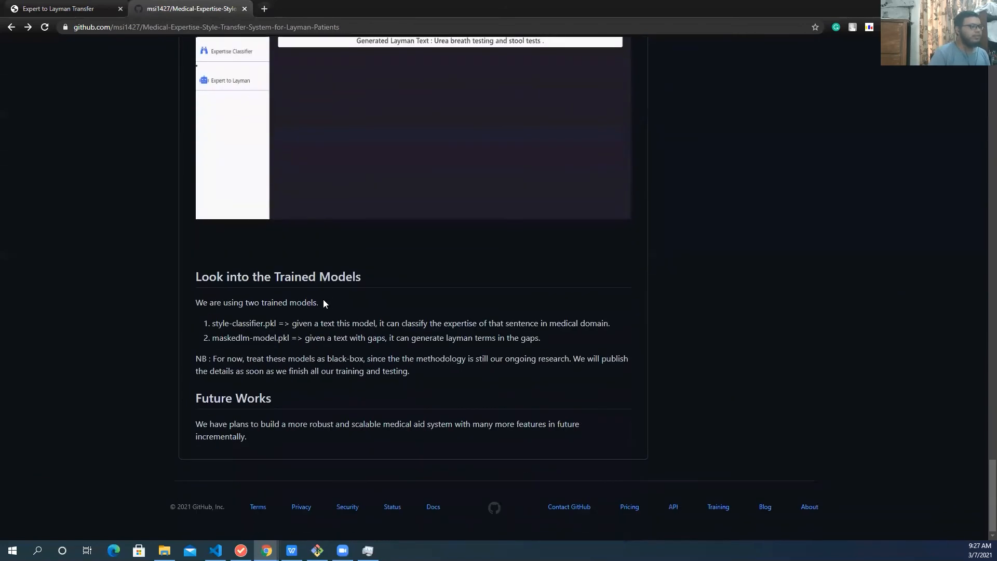
scroll(up, 3)
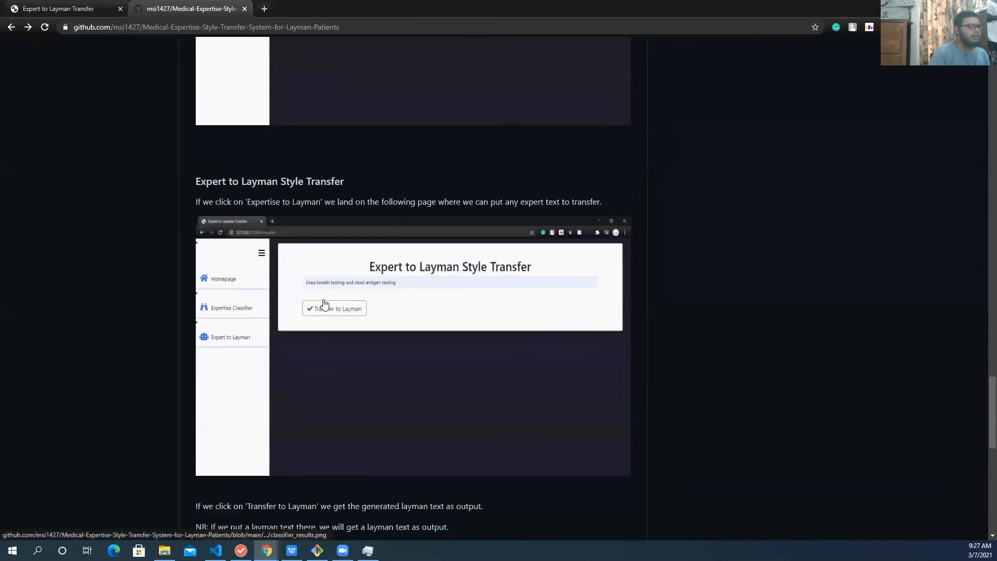
scroll(down, 3)
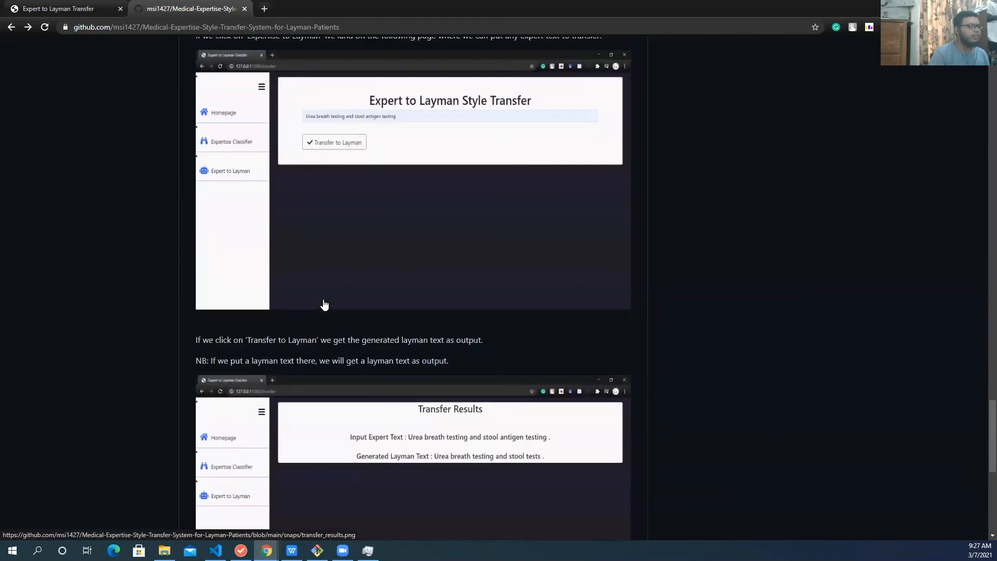
scroll(down, 3)
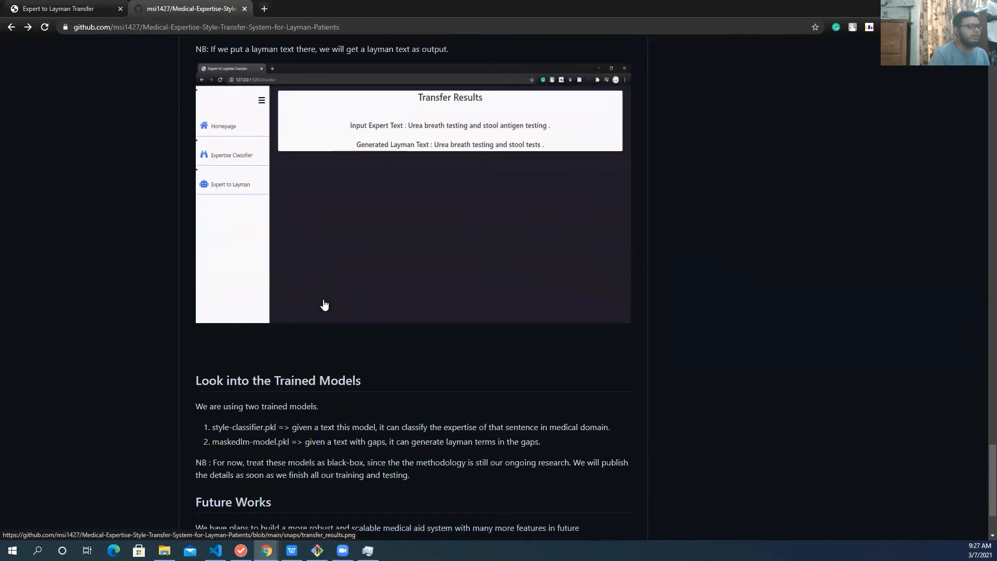
scroll(down, 3)
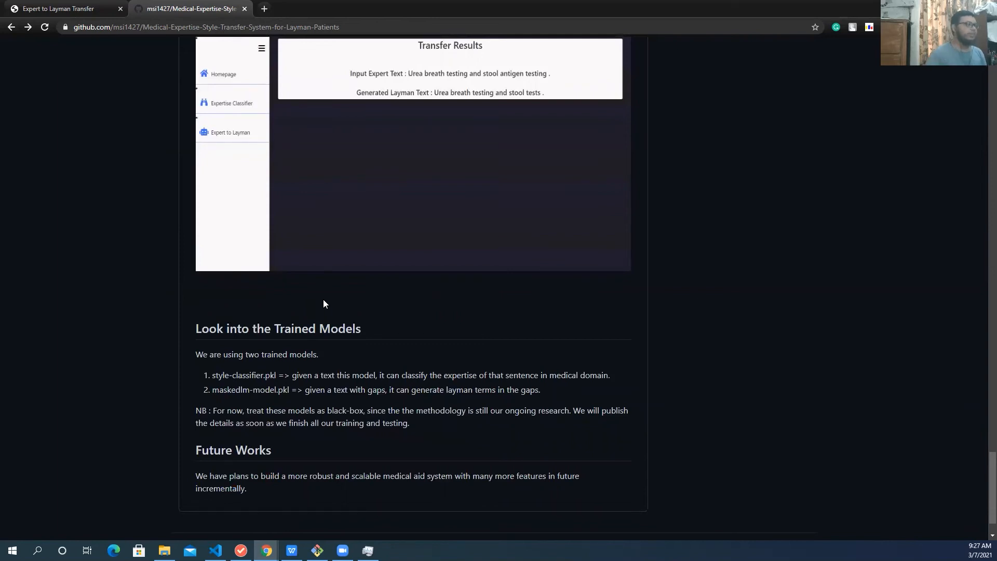
Compare the live webapp's Expertise Classifier and Expert to Layman pages, then return to the README.
click(60, 8)
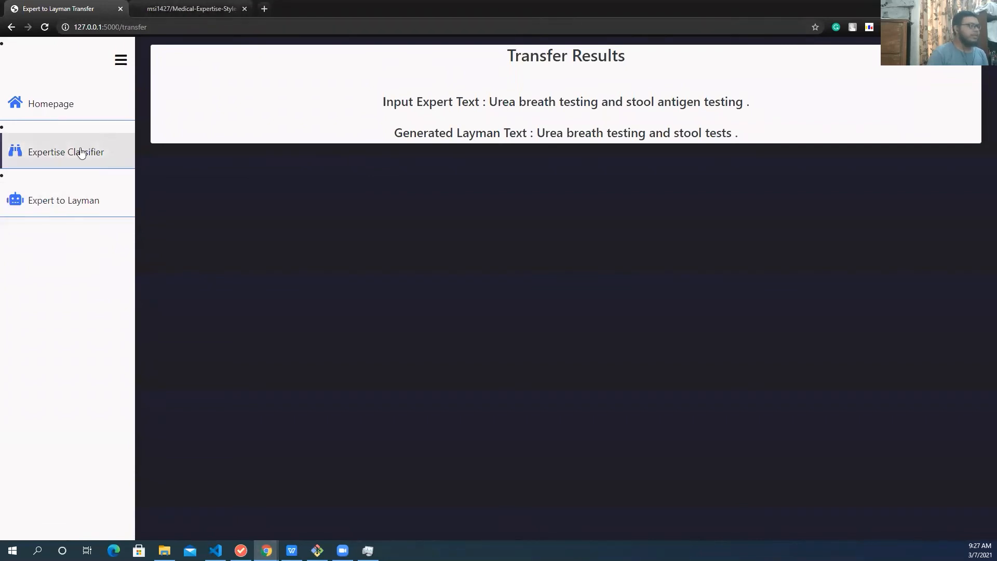
click(65, 152)
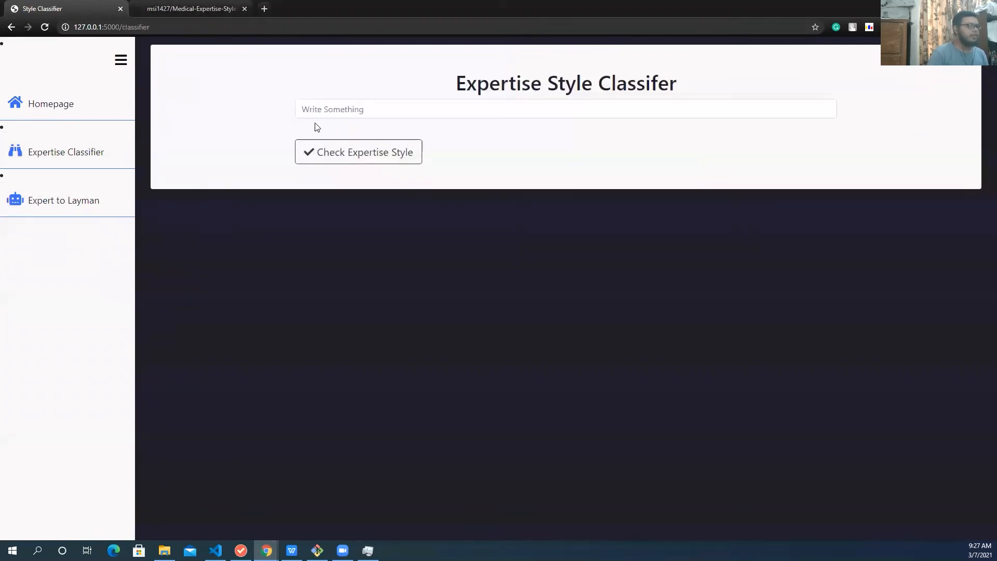
click(63, 200)
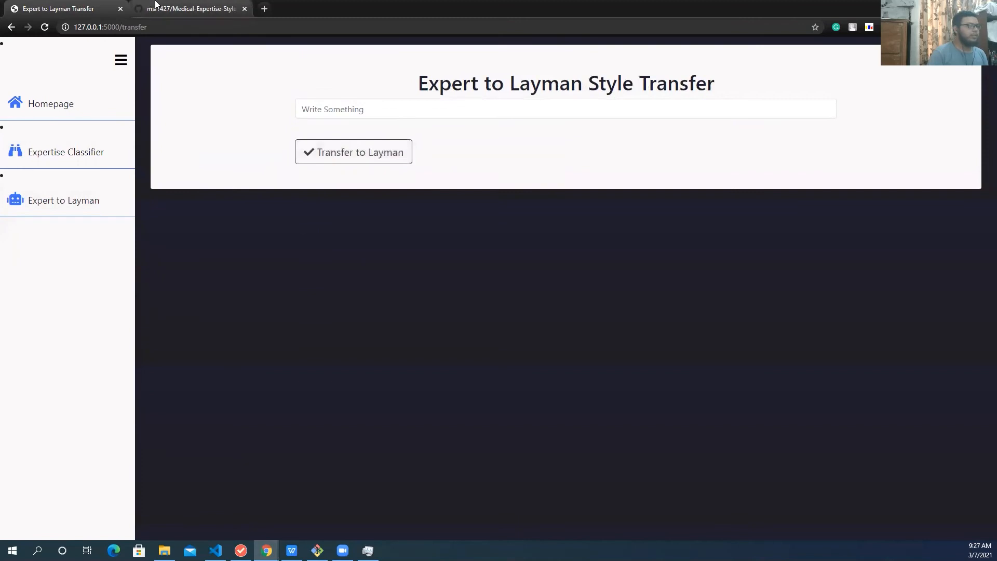
click(191, 8)
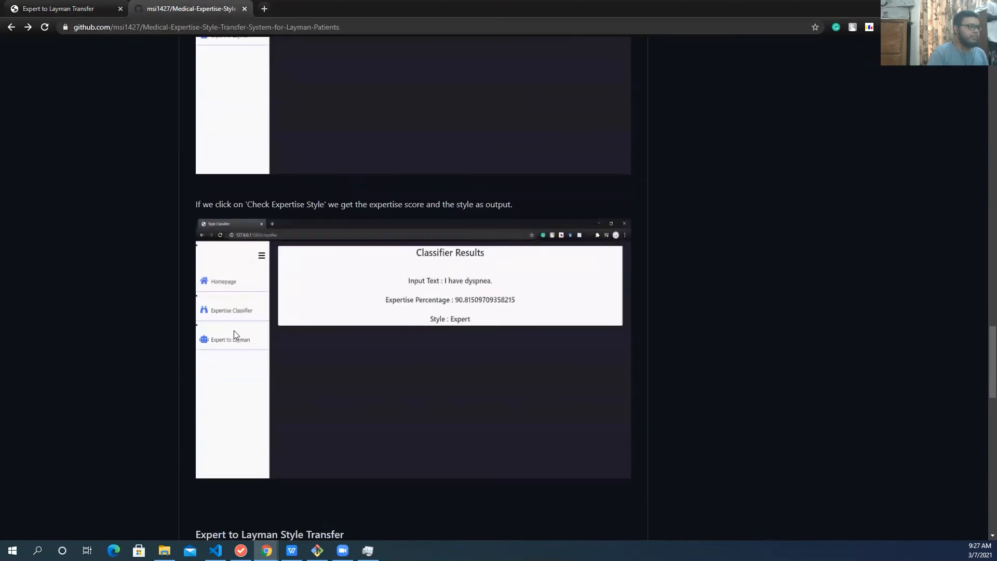
Scroll to the top of the repository page and bring Visual Studio Code to the front.
scroll(up, 3)
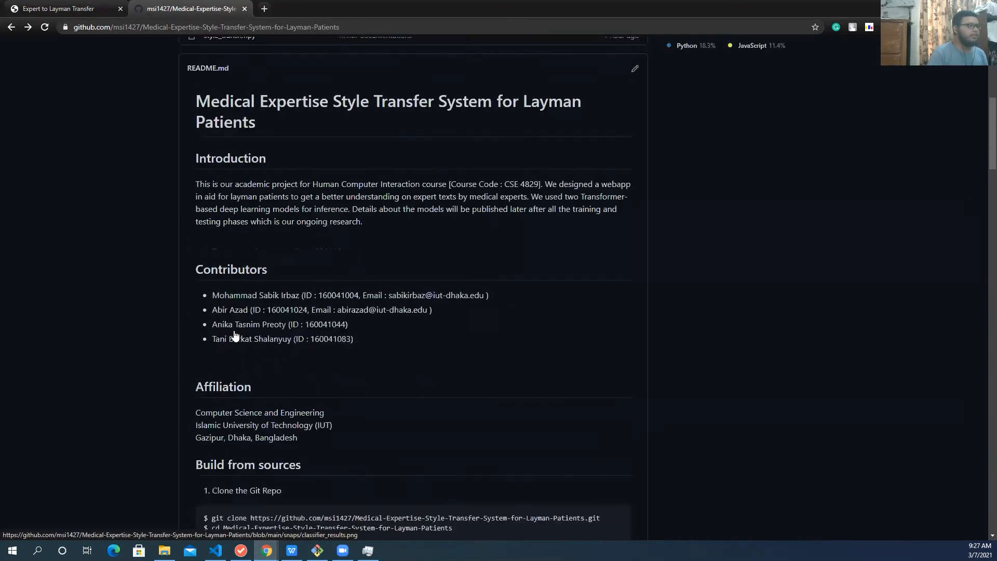
scroll(up, 3)
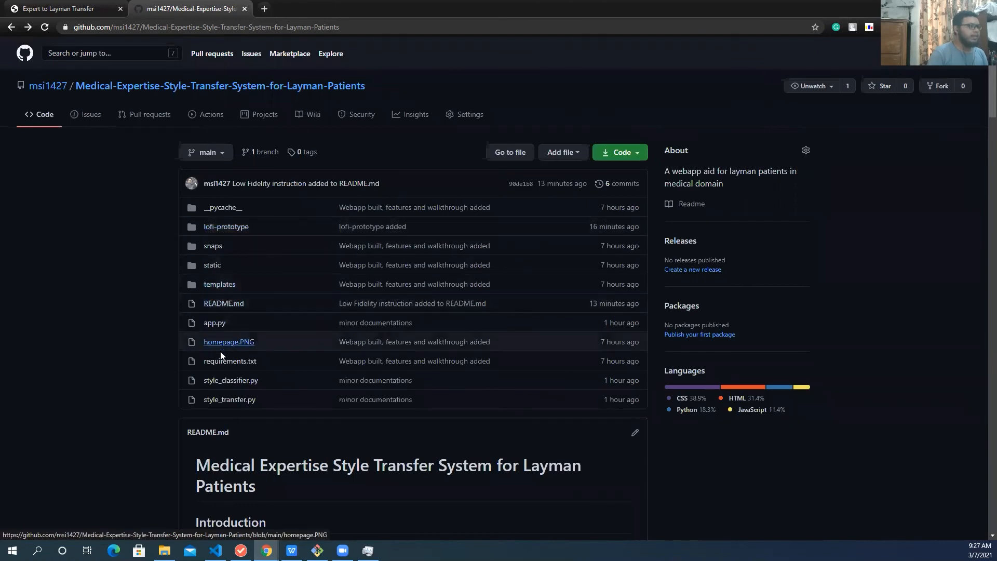
scroll(down, 3)
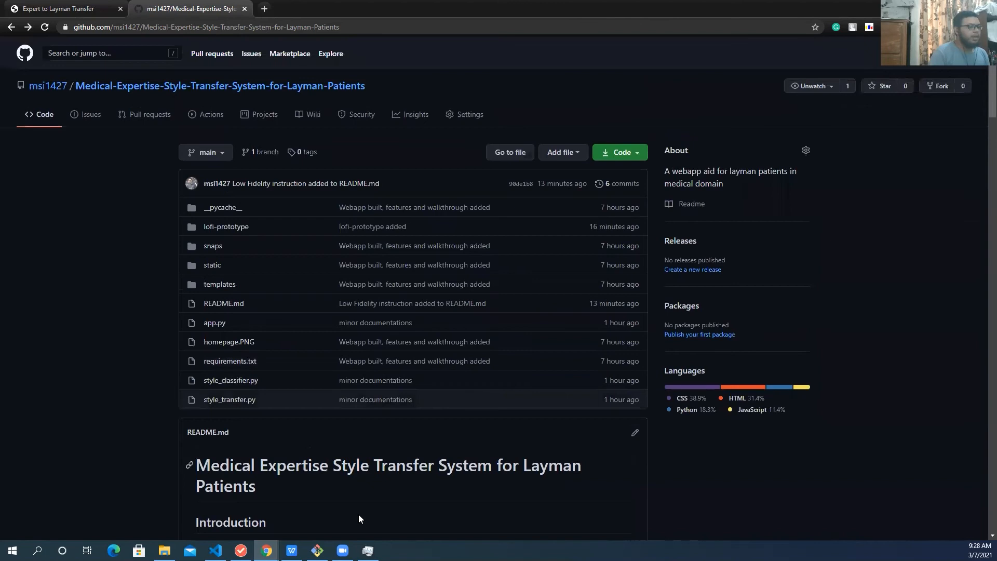
mouse_move(226, 540)
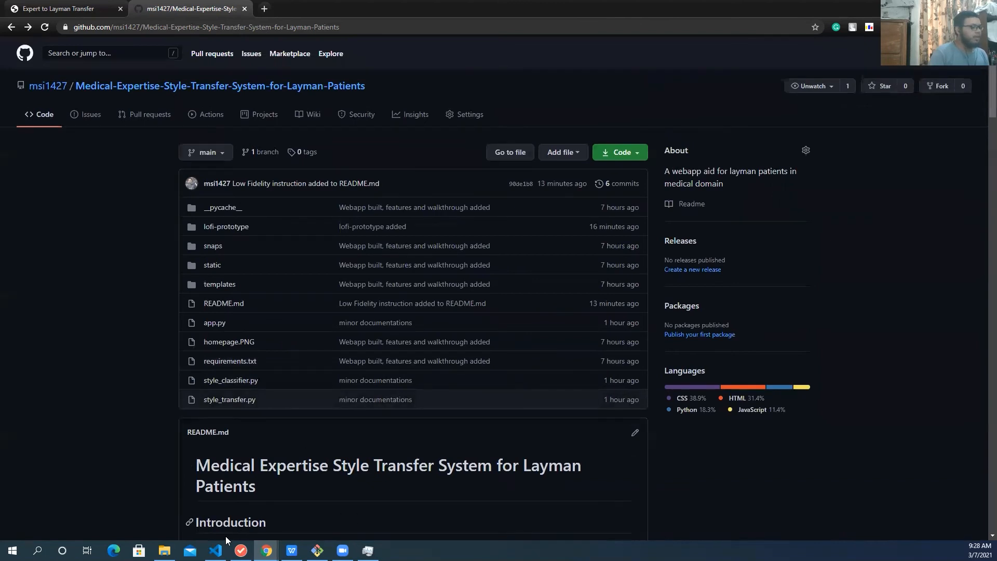
click(215, 554)
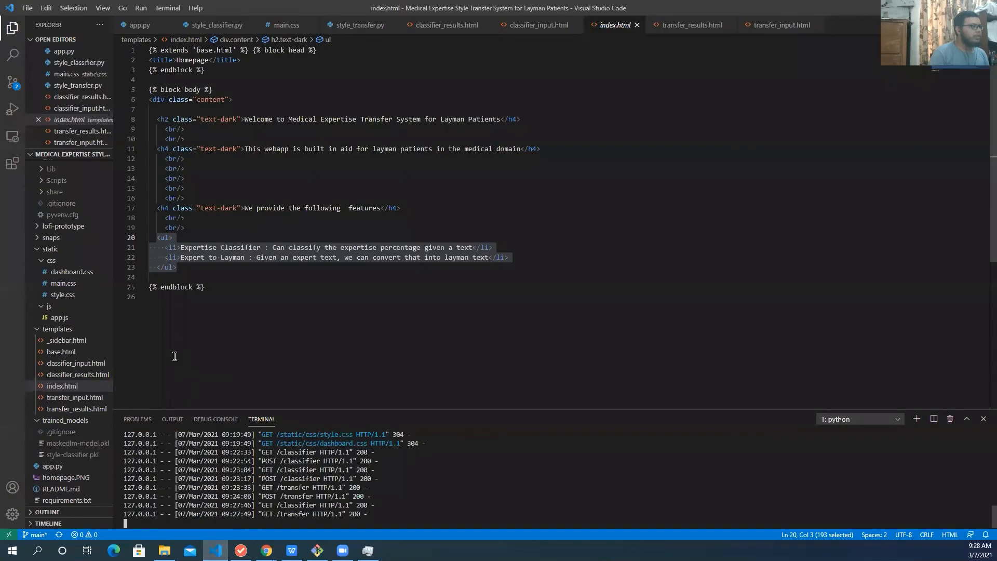
Review app.py's index, classifier and transfer routes, collapsing the templates and trained_models folders, ending at the imports.
click(138, 25)
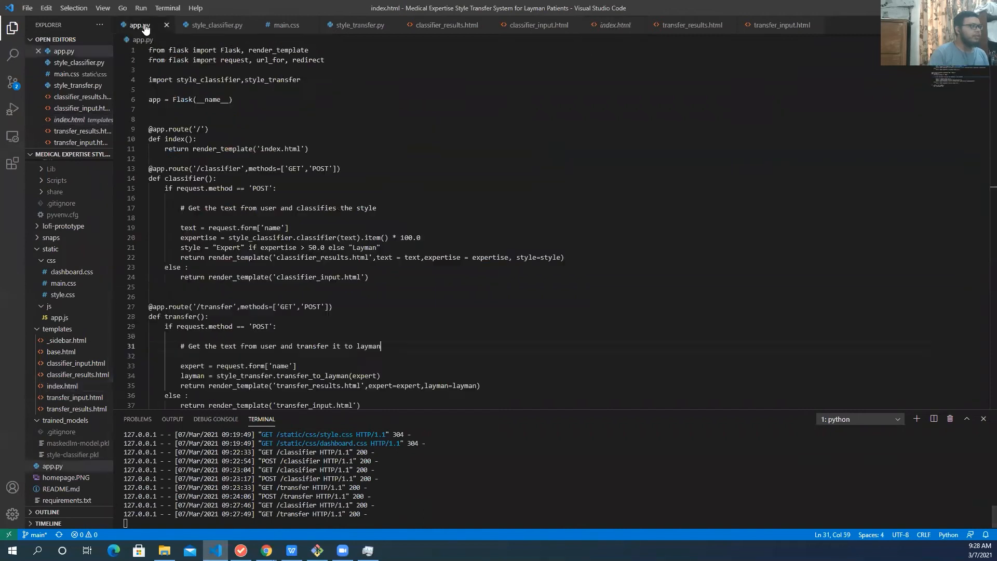
click(195, 116)
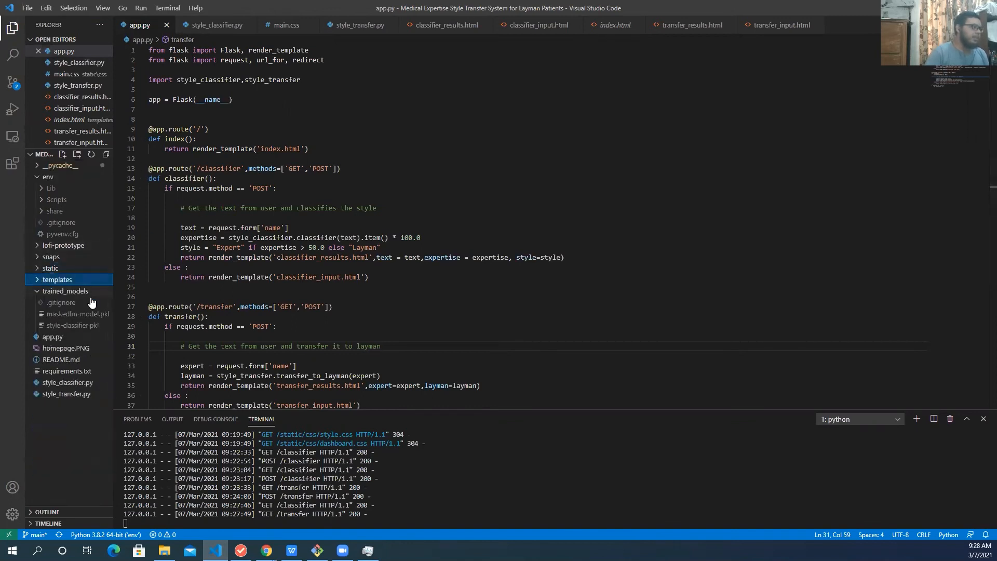
click(64, 290)
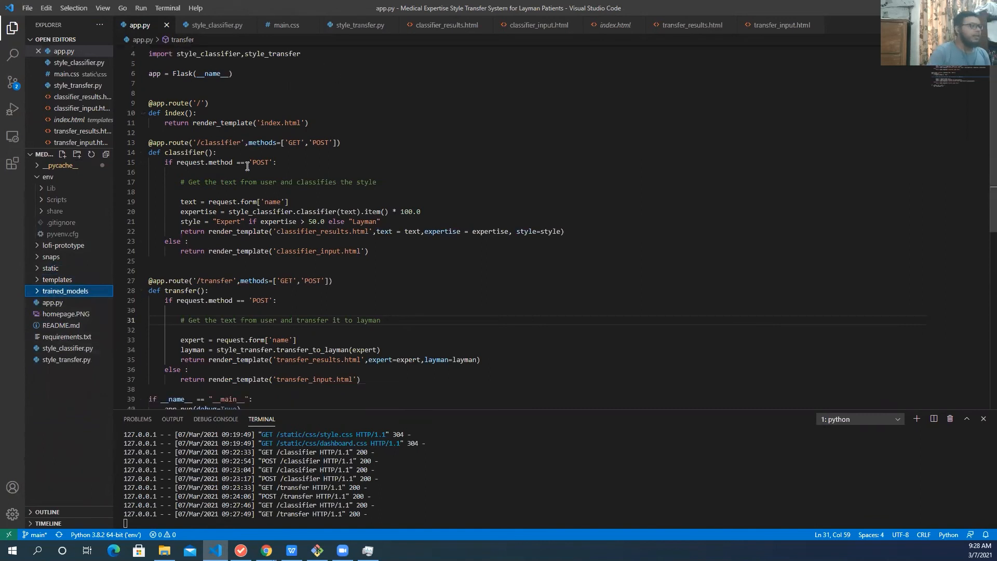
scroll(up, 3)
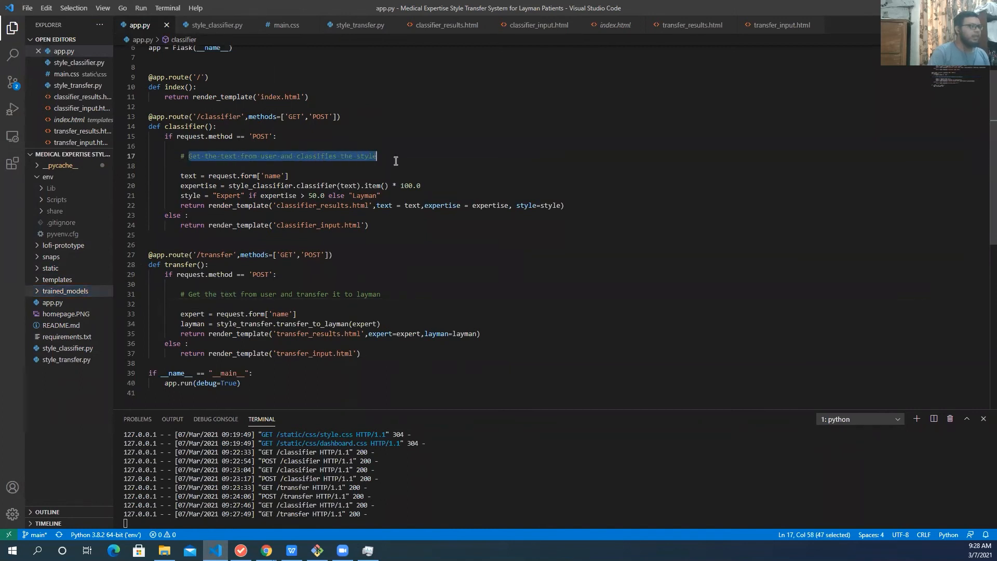
mouse_move(282, 296)
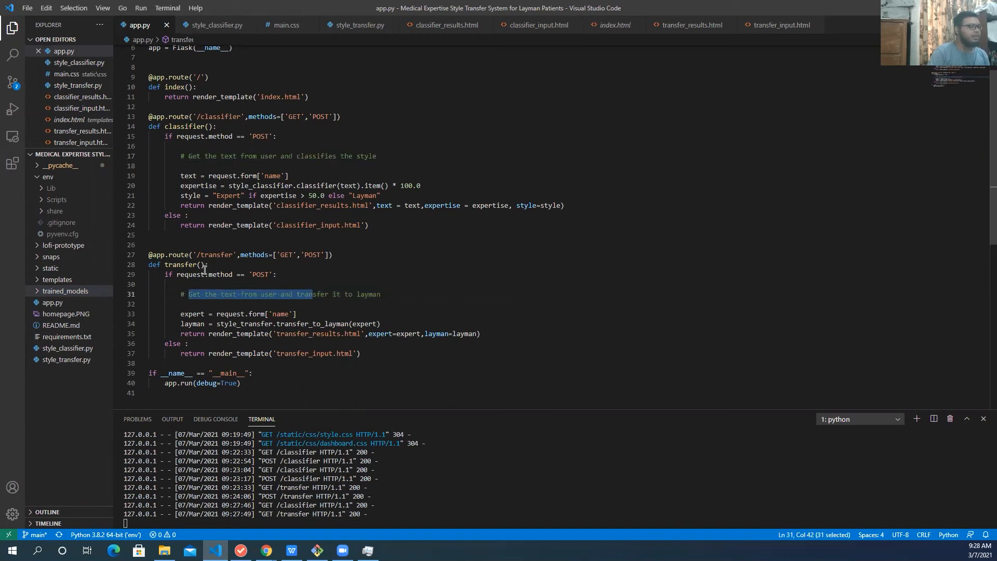
mouse_move(361, 294)
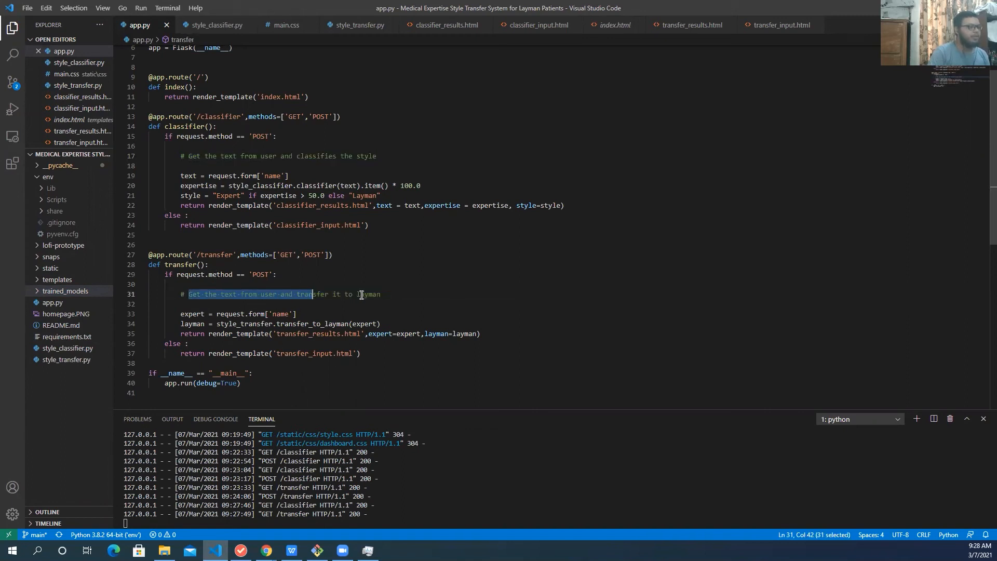
scroll(up, 3)
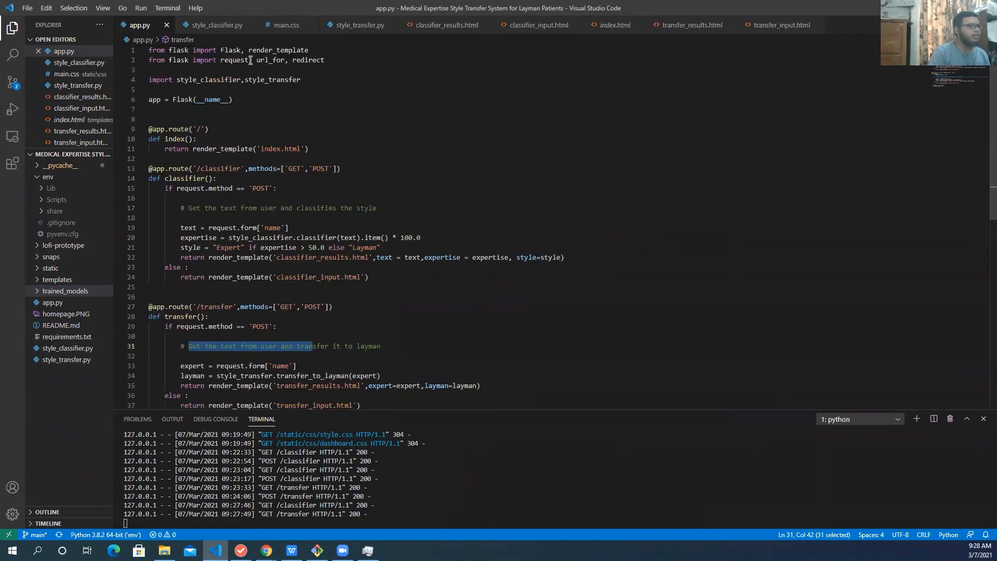
Review style_classifier.py's classifier function, then style_transfer.py's masking_expert_terms and transfer_to_layman.
click(214, 25)
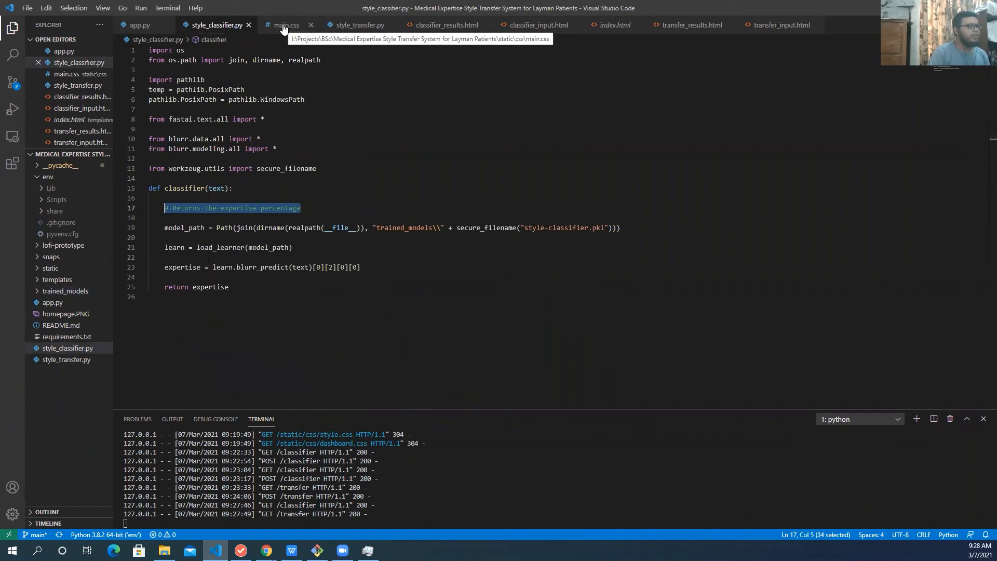
mouse_move(270, 44)
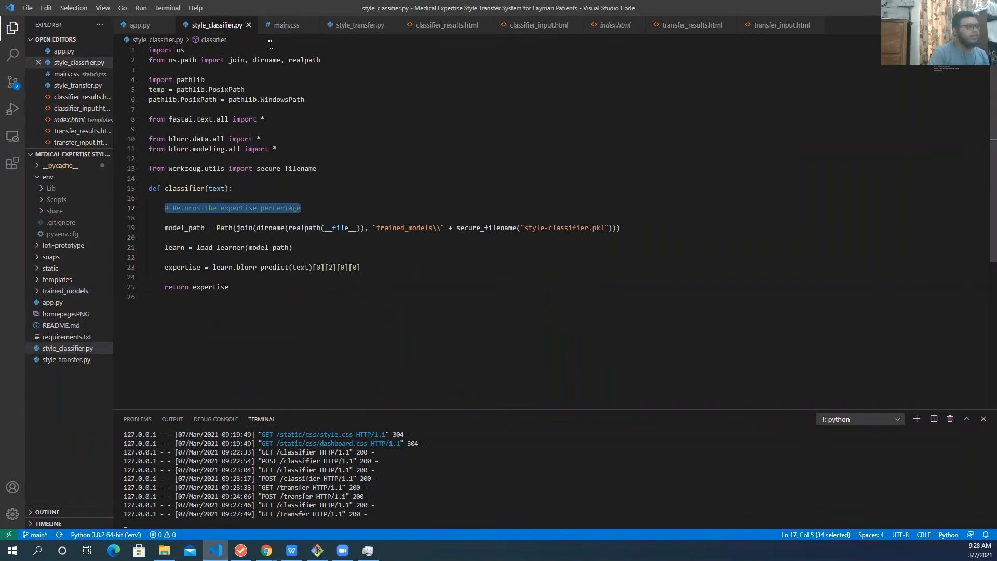
mouse_move(358, 24)
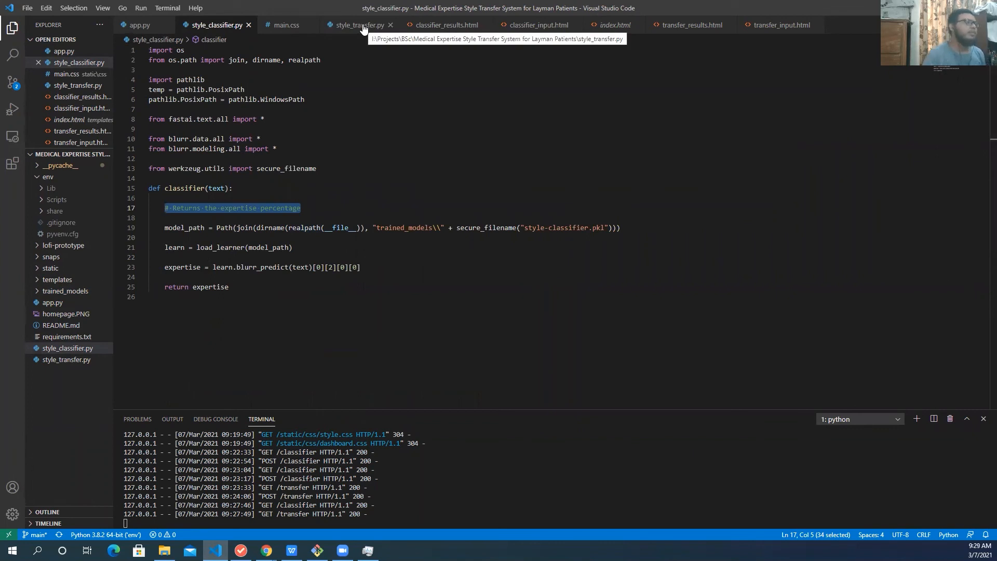
click(358, 25)
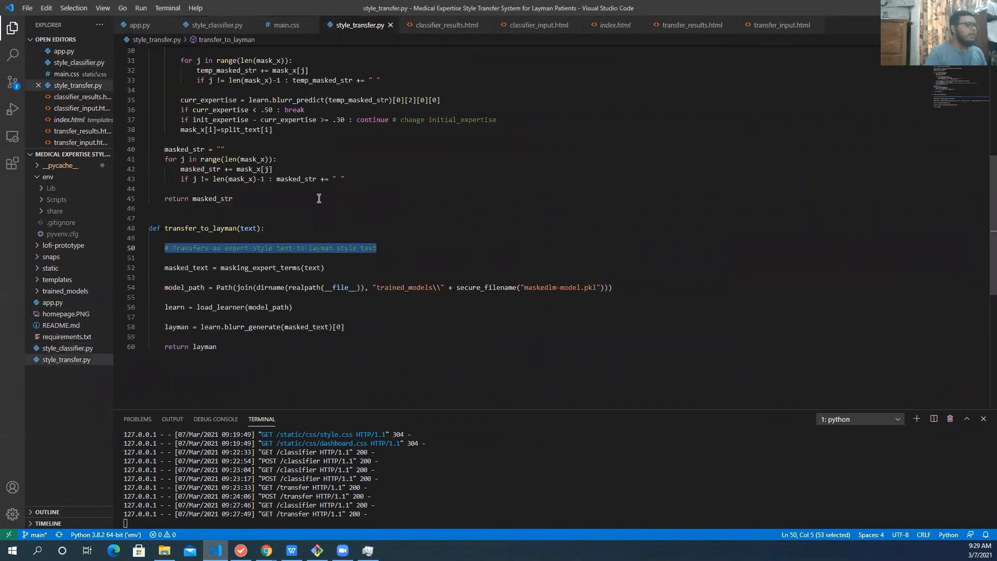
scroll(up, 3)
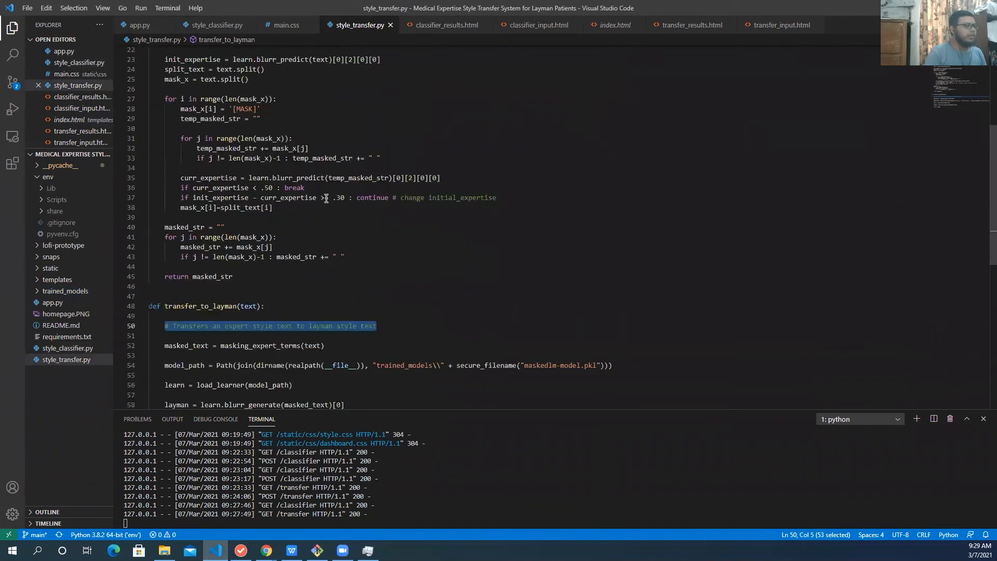
scroll(down, 3)
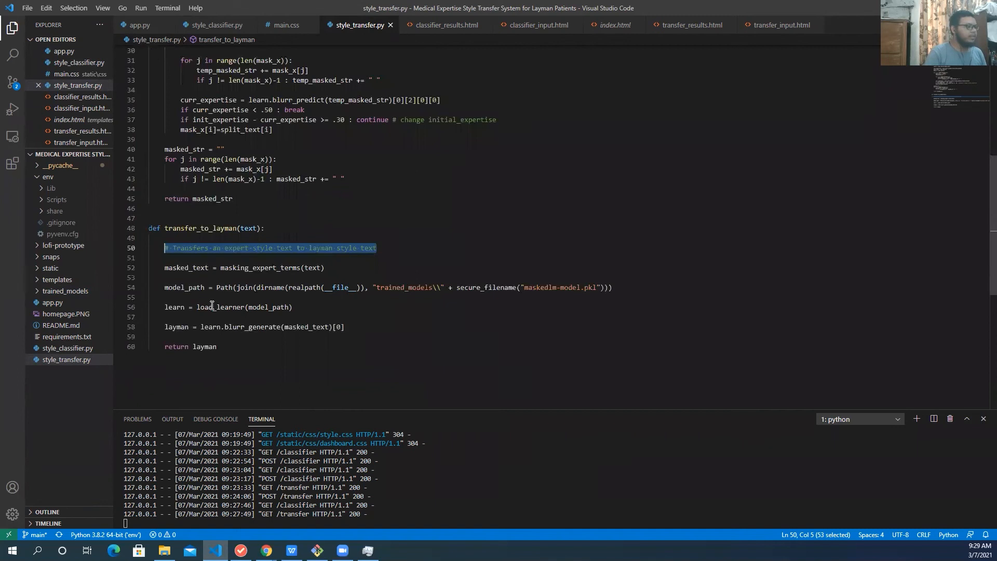
mouse_move(219, 330)
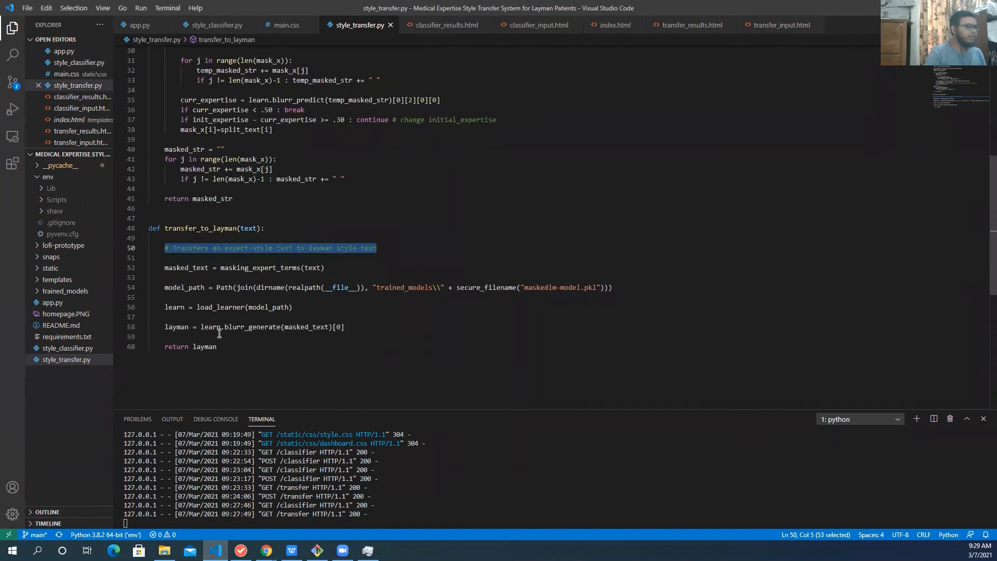
scroll(up, 3)
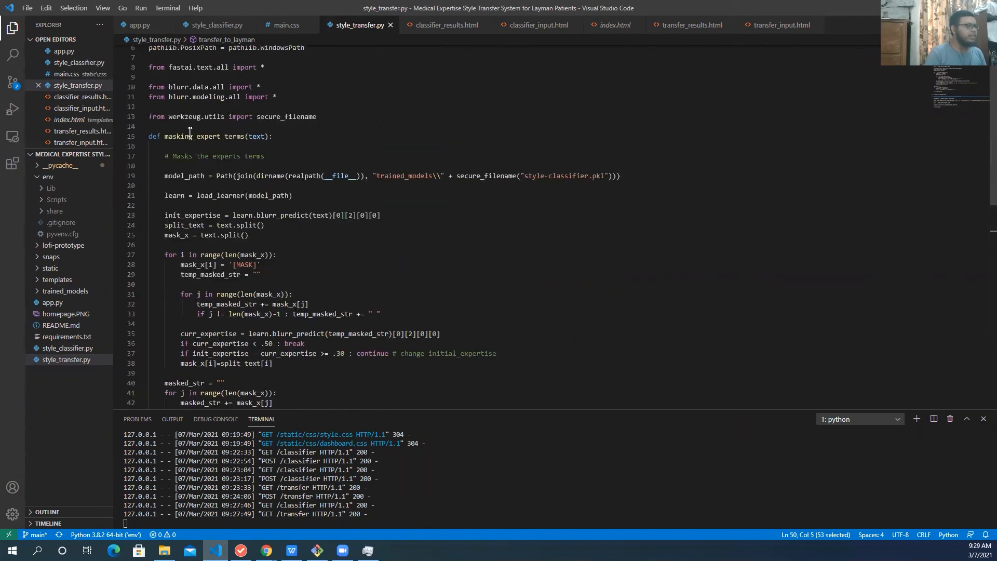
scroll(down, 3)
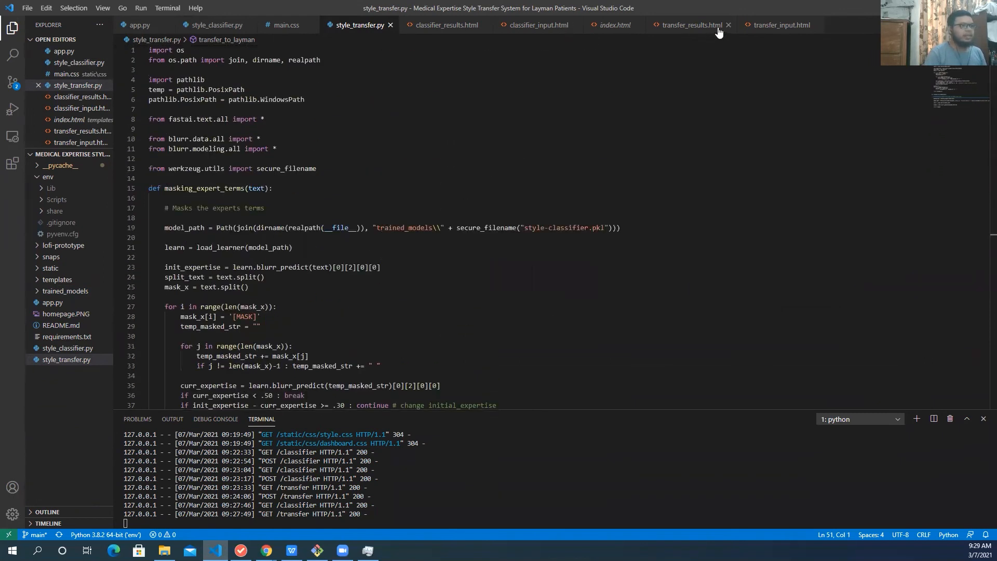
mouse_move(782, 25)
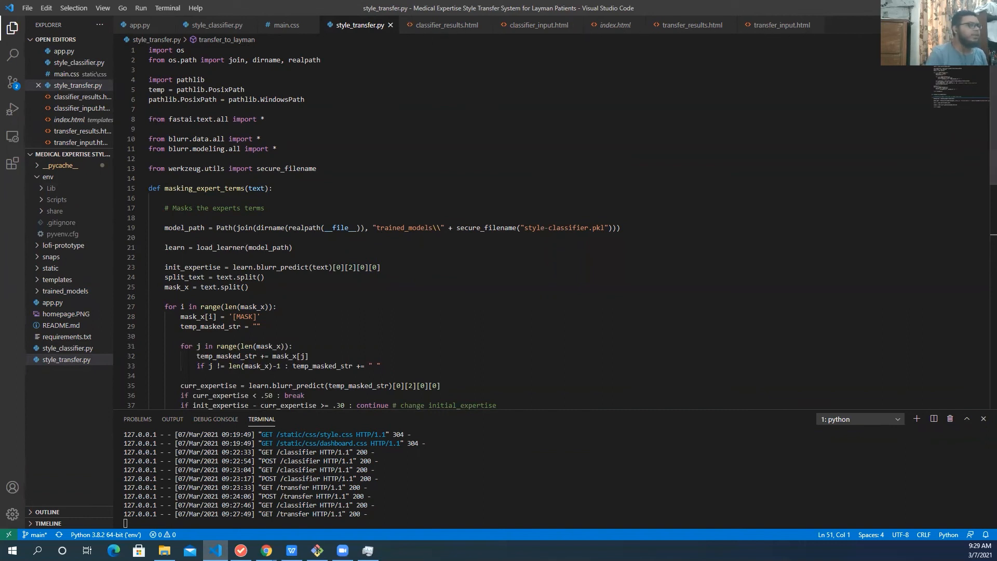
Return to the GitHub README and scroll to its Trained Models and Future Works sections.
click(266, 551)
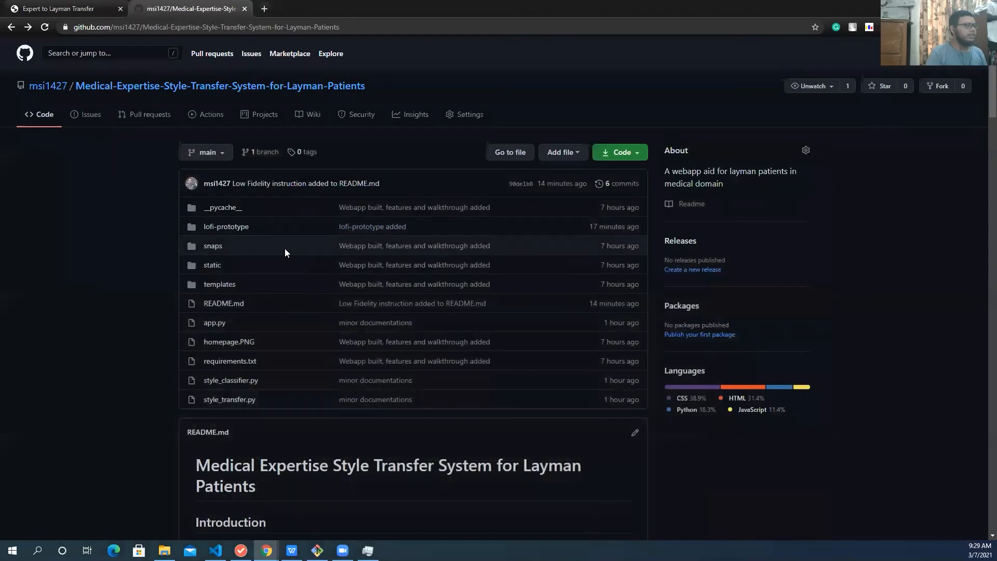
scroll(down, 3)
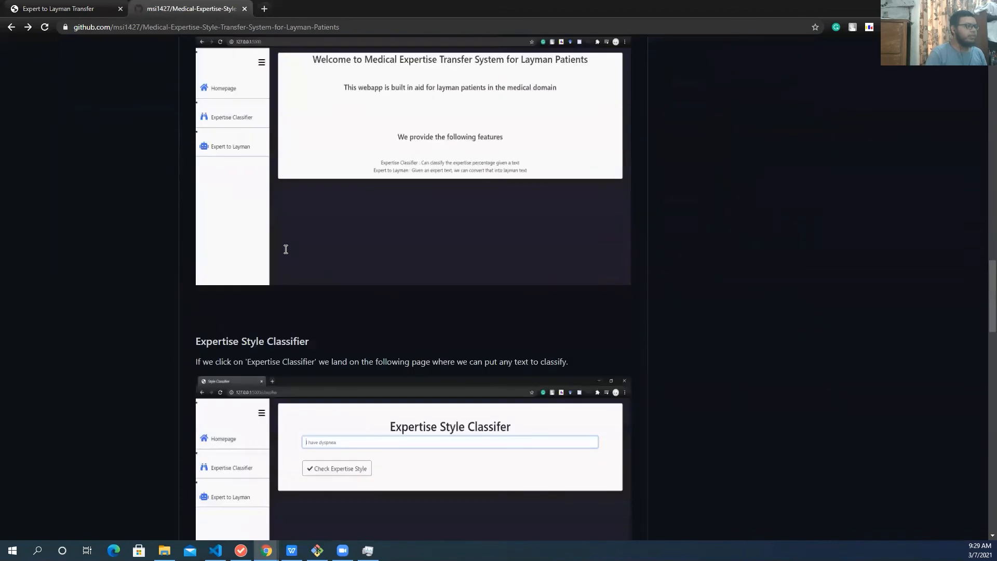
scroll(down, 3)
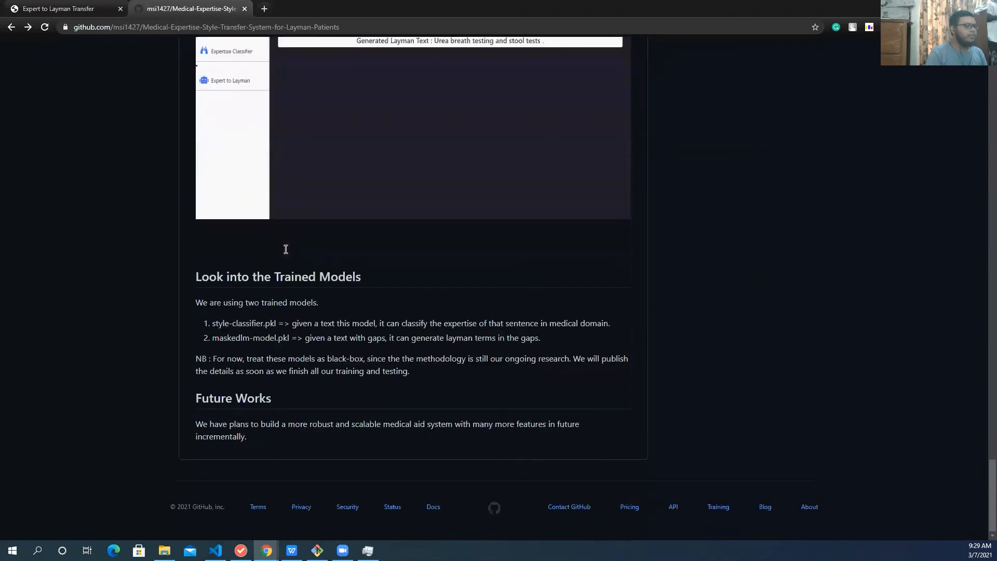
mouse_move(285, 253)
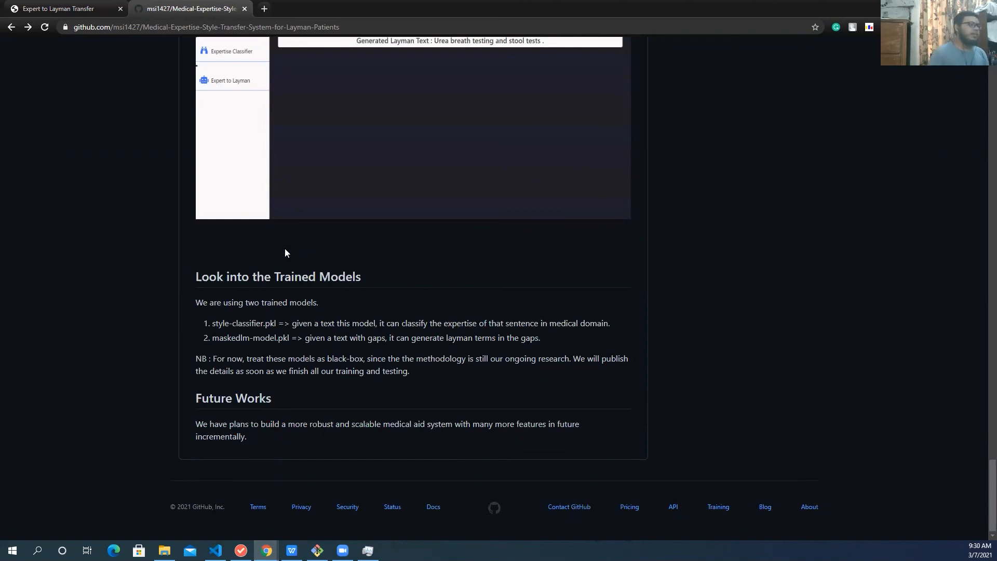
Scroll the repository page back to the top, showing the file list and About description.
scroll(up, 3)
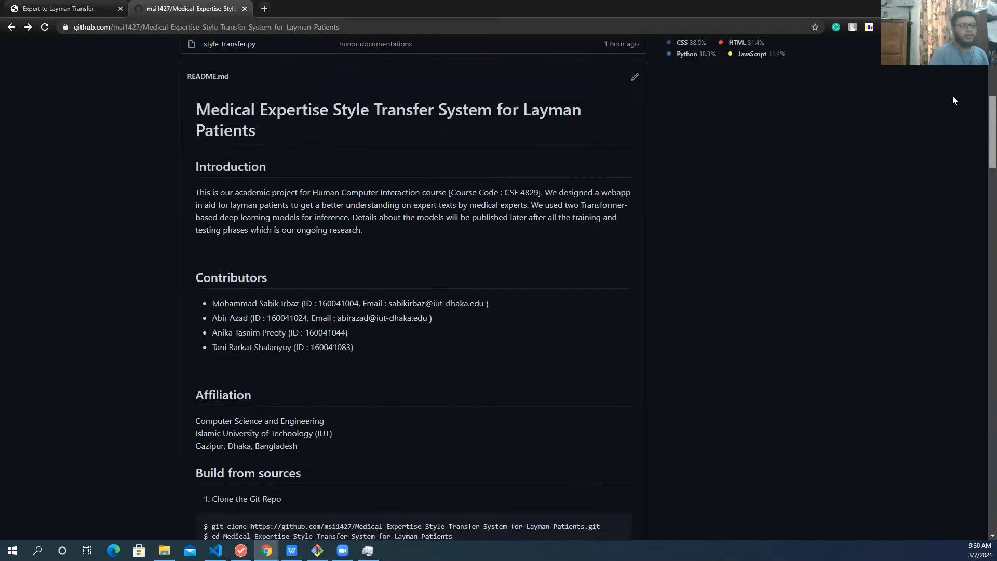
scroll(up, 3)
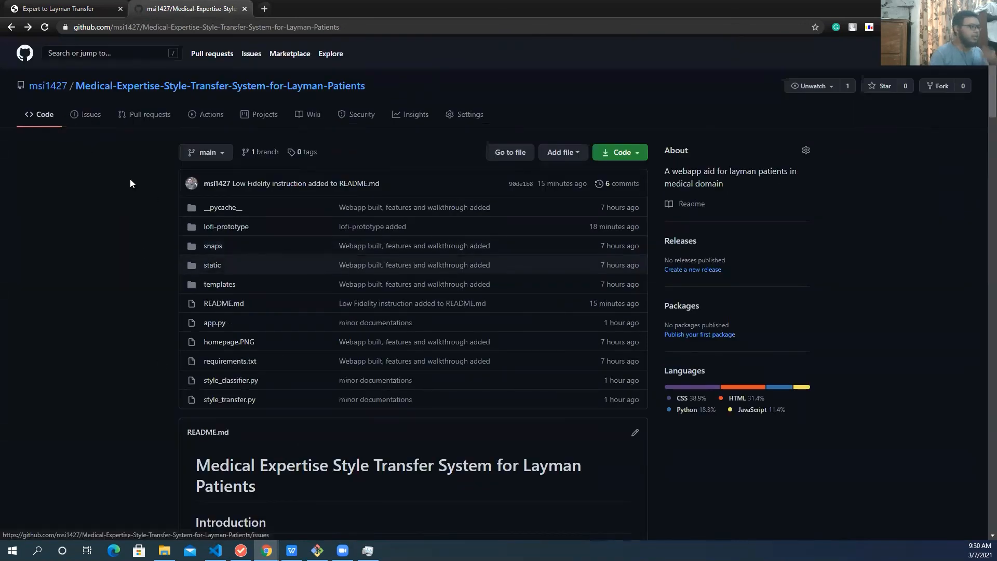
scroll(down, 3)
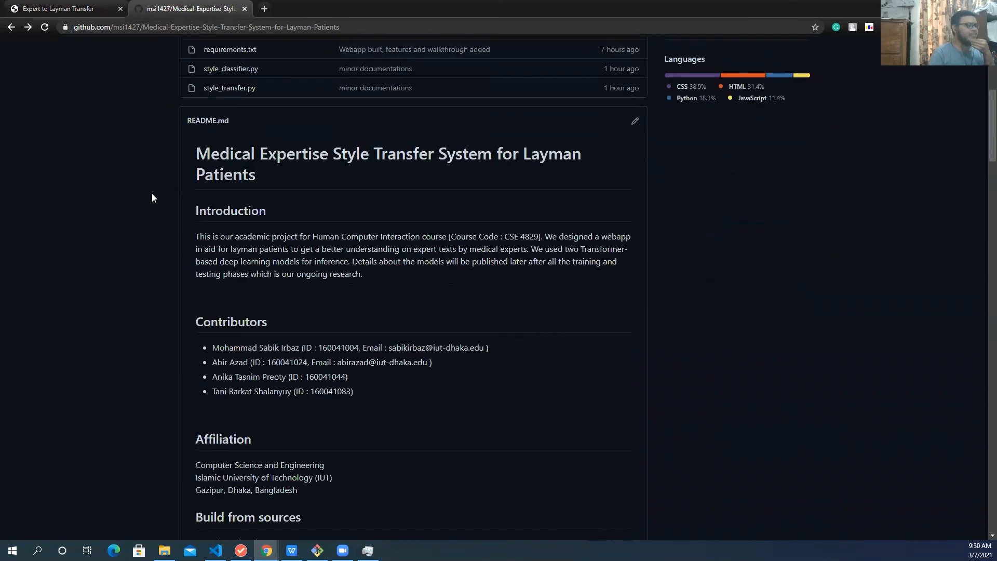
scroll(up, 3)
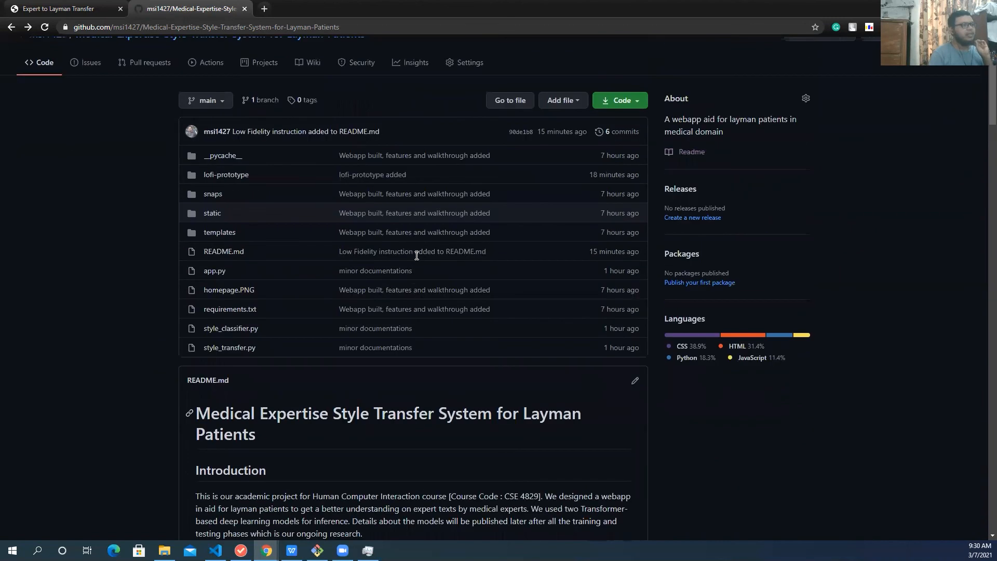
scroll(up, 3)
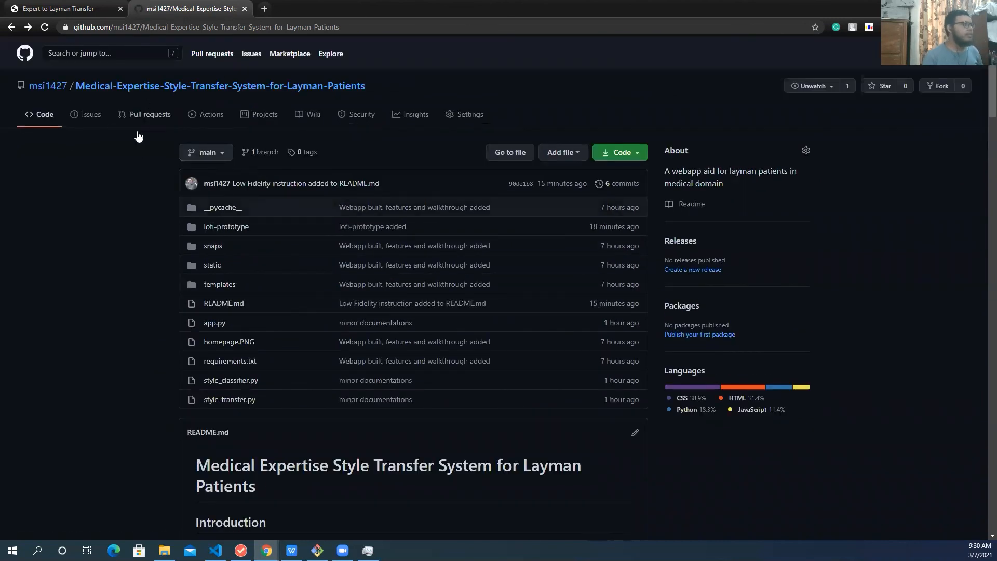
mouse_move(132, 182)
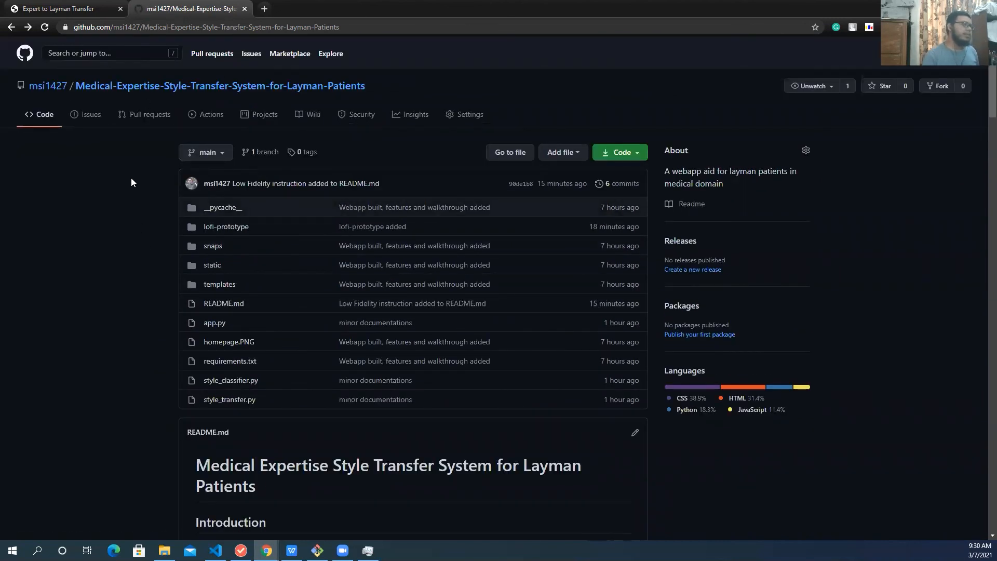
mouse_move(276, 304)
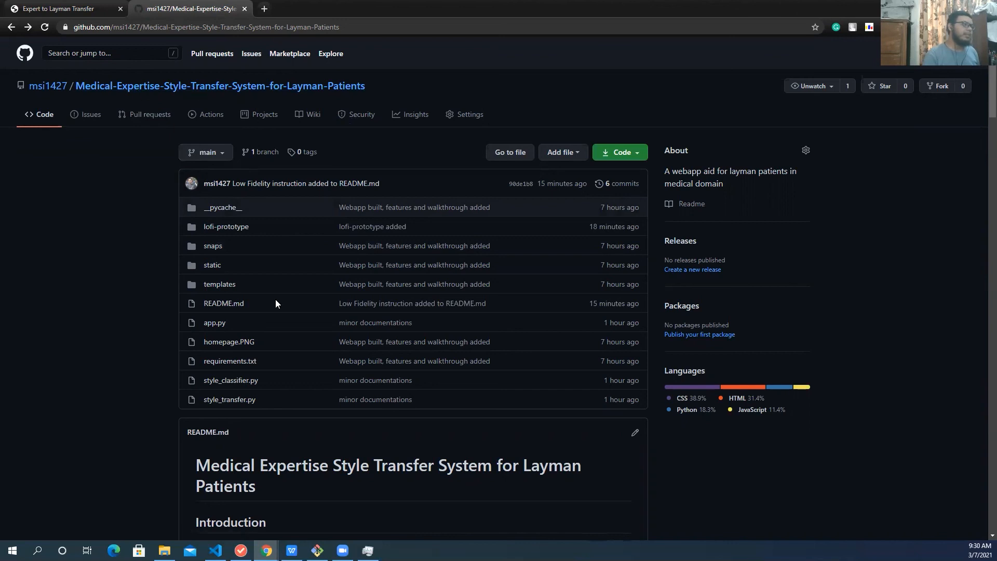
scroll(down, 3)
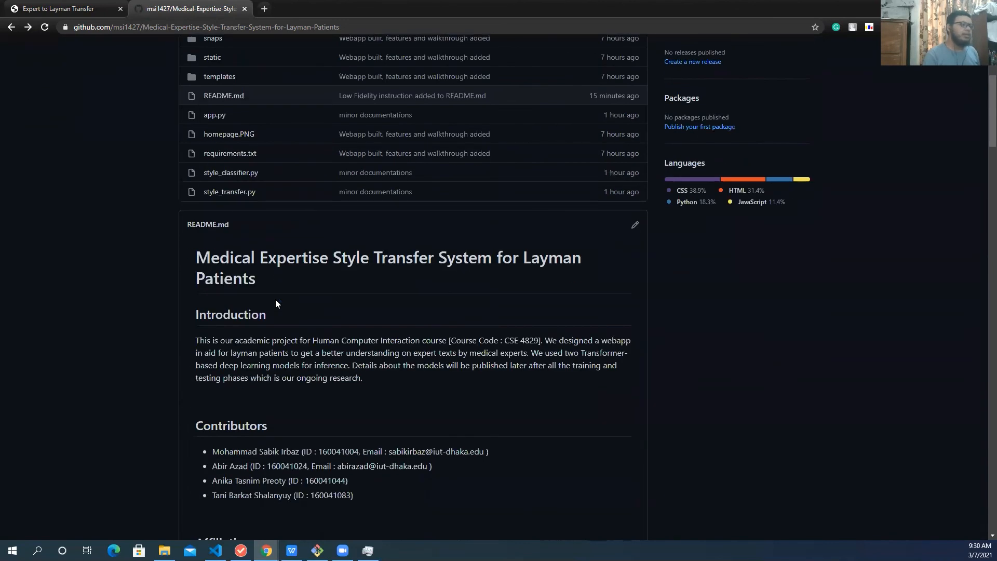
scroll(up, 3)
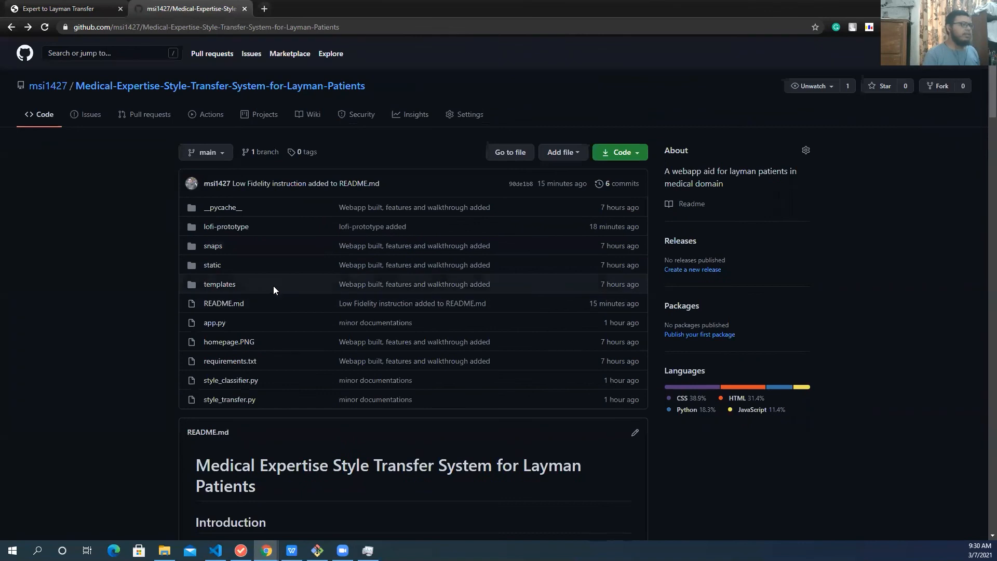
mouse_move(782, 222)
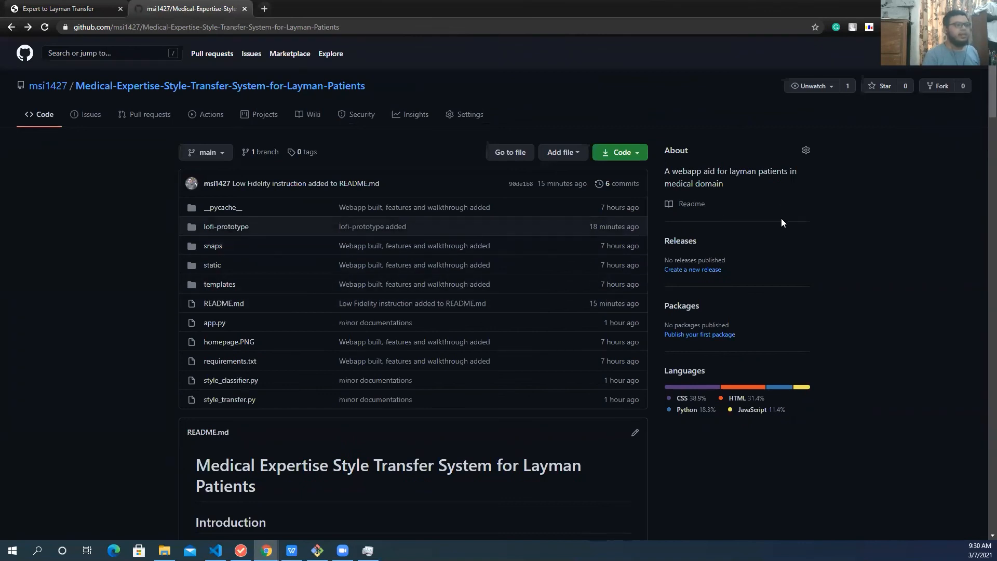
mouse_move(273, 40)
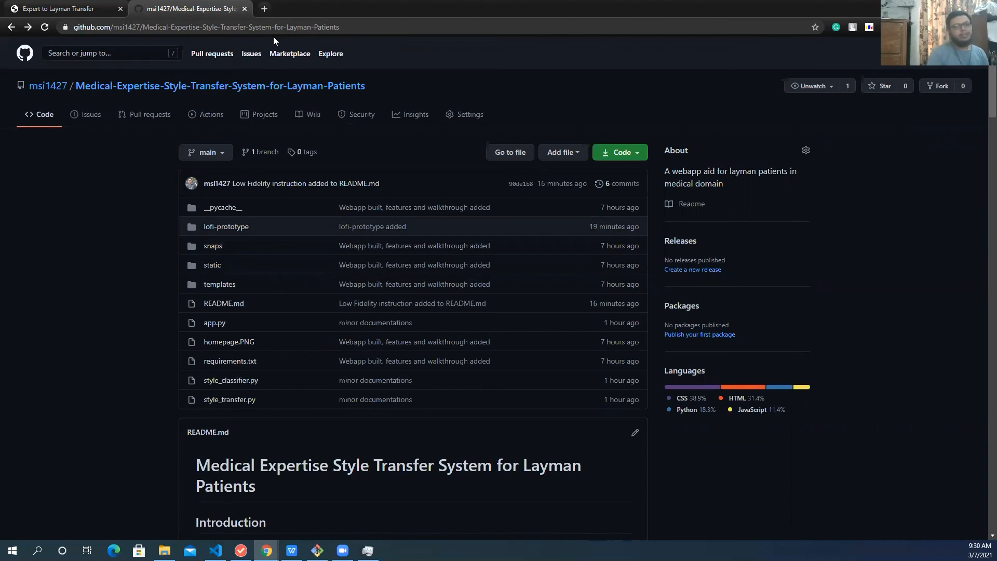
mouse_move(164, 22)
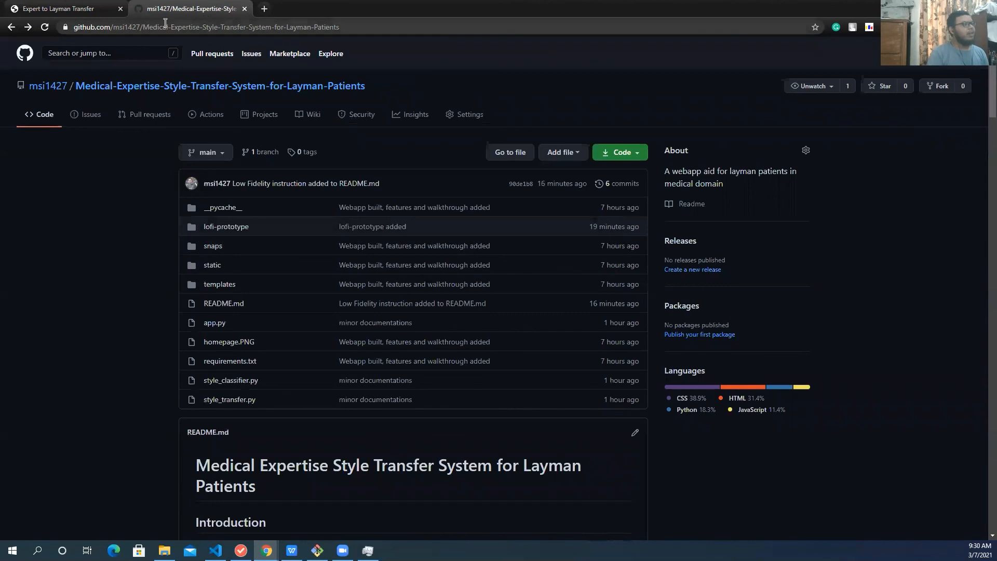
mouse_move(173, 8)
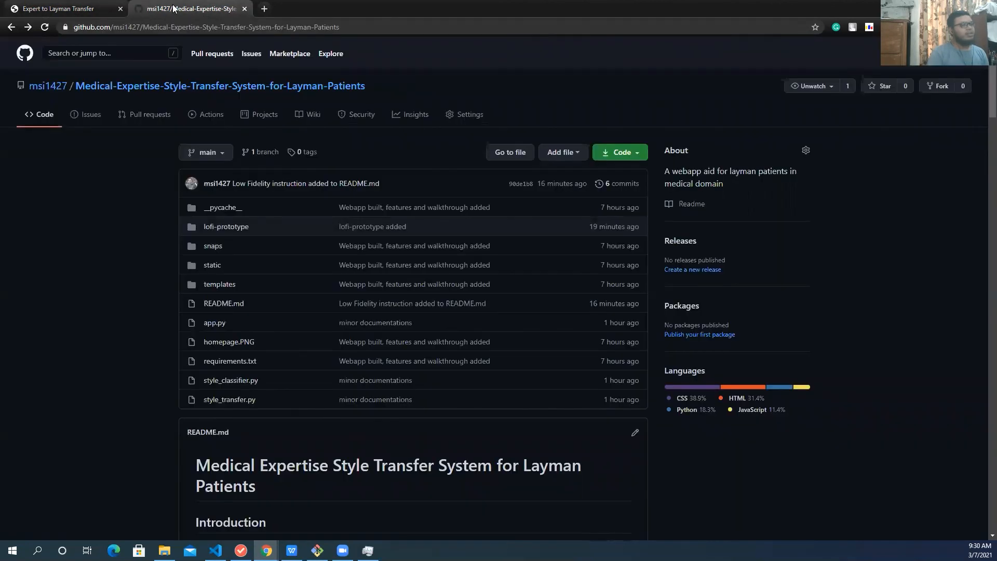